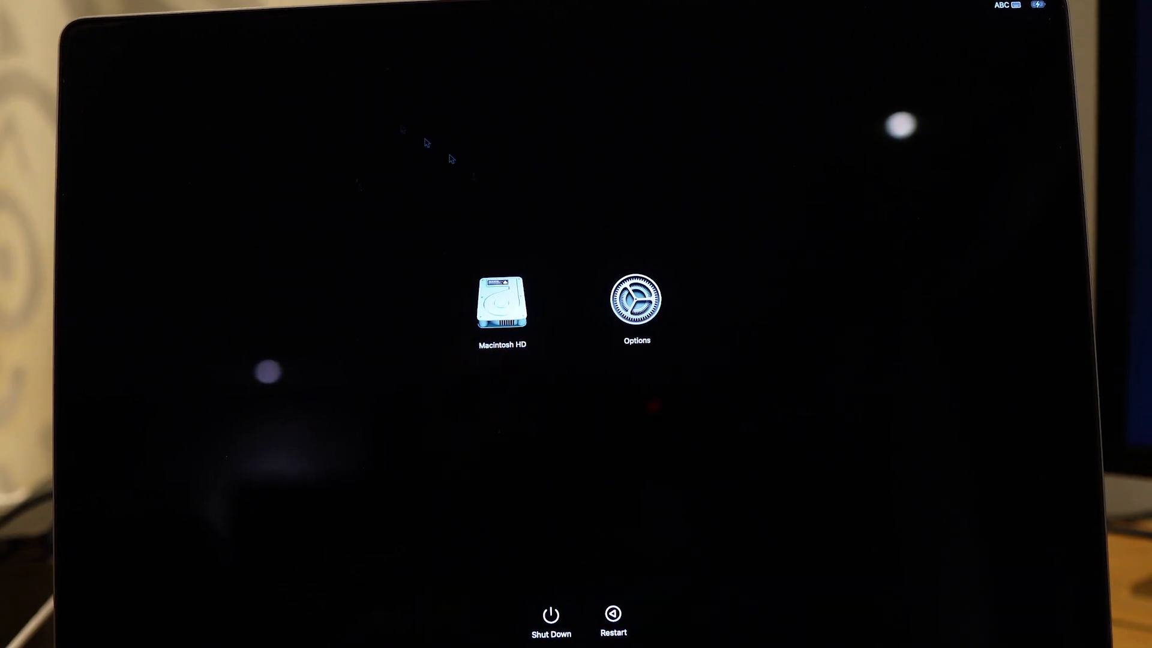
Boot into Recovery options and authenticate the admin user with the account password
{"action": "left_click", "coordinate": [635, 301]}
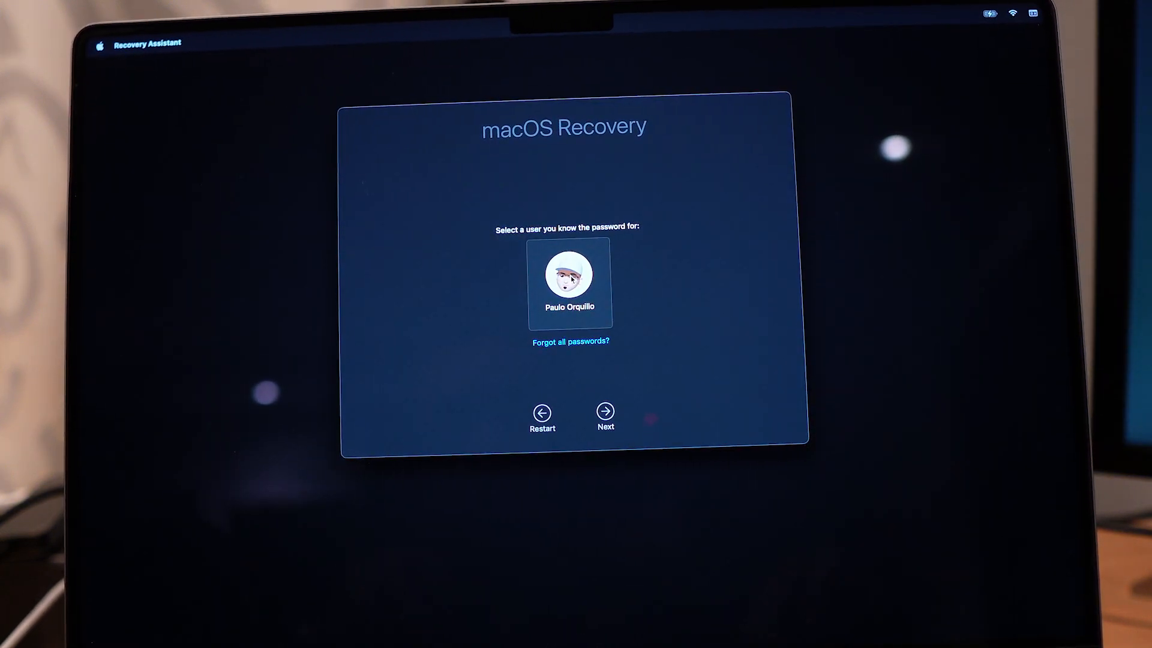
{"action": "mouse_move", "coordinate": [620, 424]}
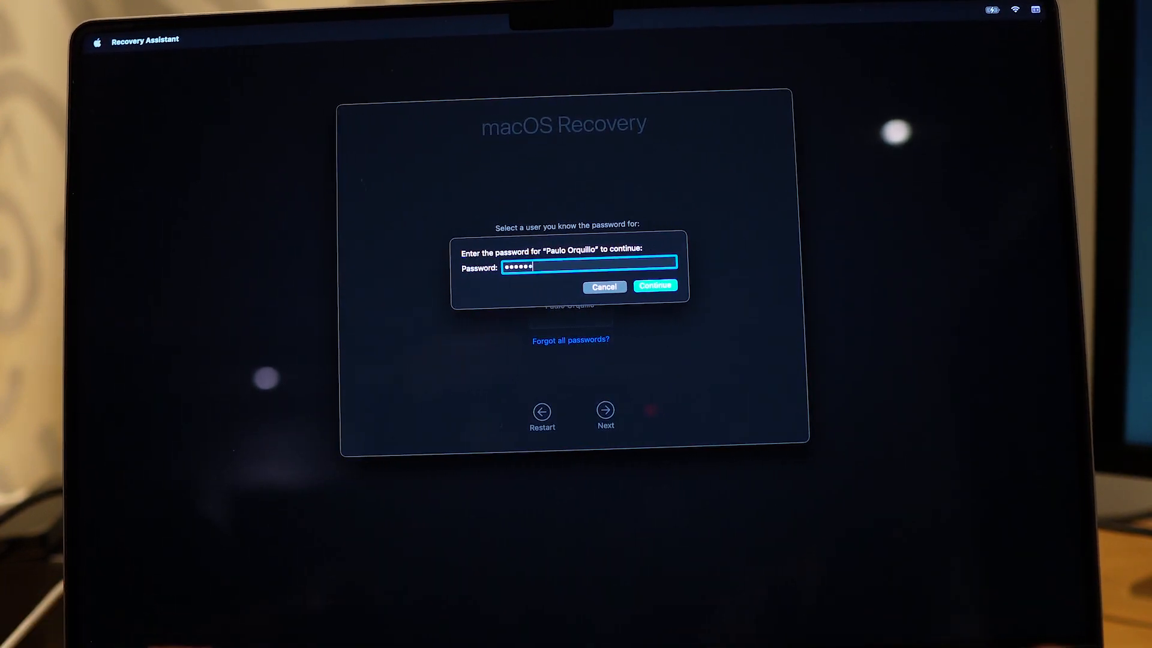
{"action": "left_click", "coordinate": [653, 286]}
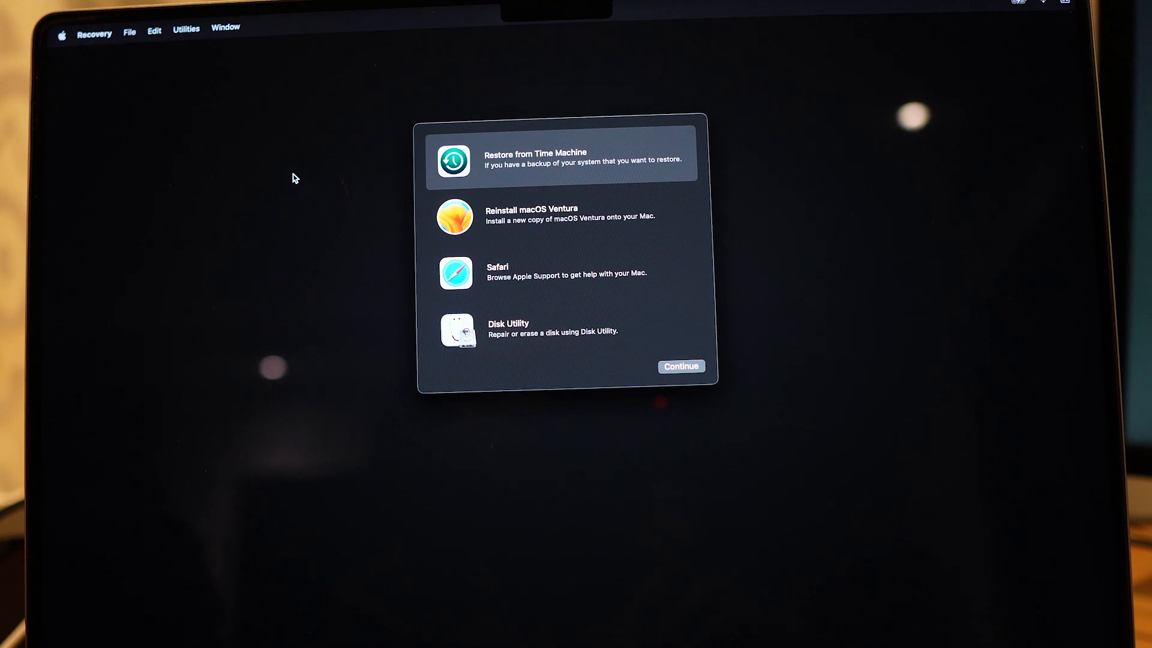
Launch Startup Security Utility, unlock Macintosh HD with its password, and open Security Policy
{"action": "left_click", "coordinate": [186, 28]}
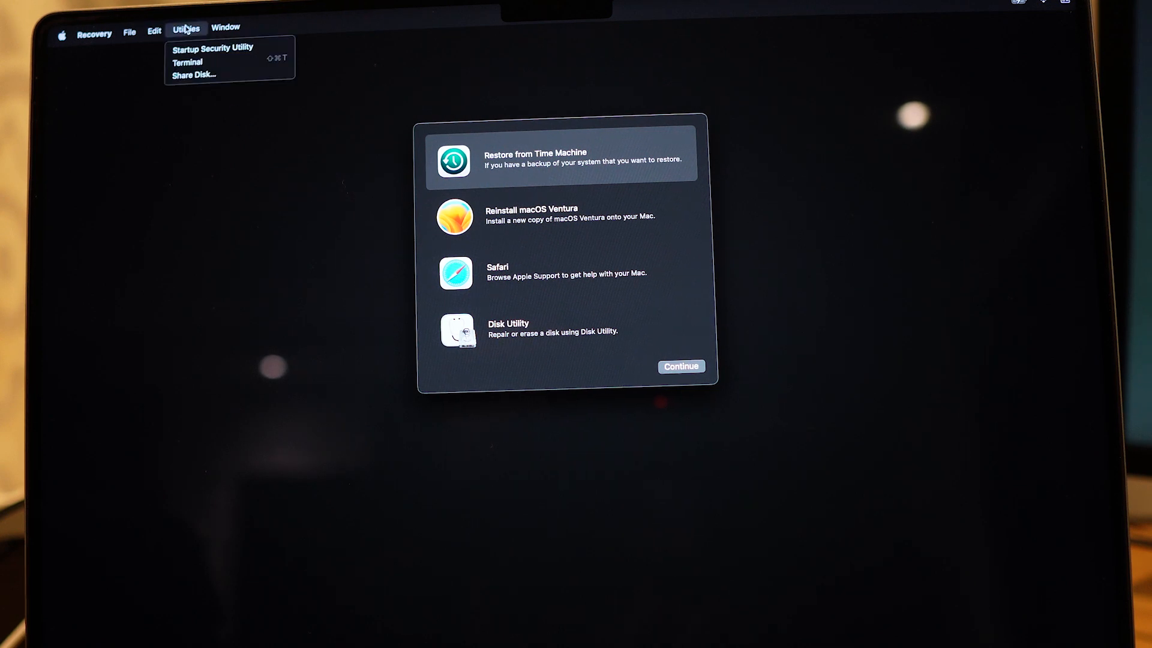
{"action": "mouse_move", "coordinate": [212, 48]}
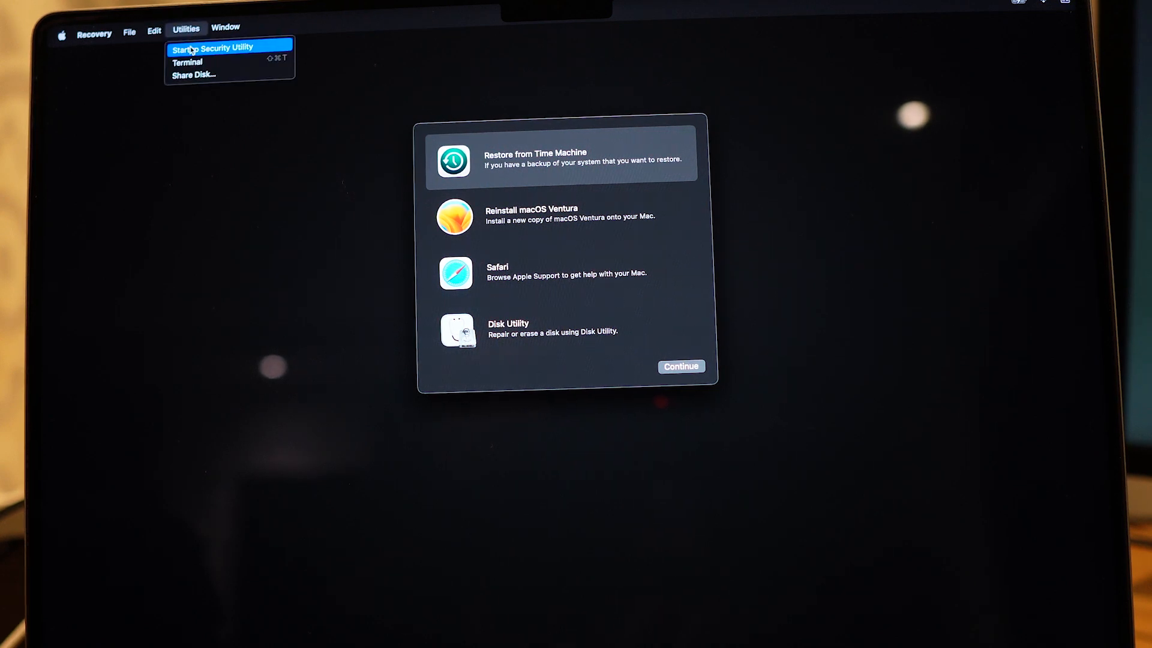
{"action": "left_click", "coordinate": [211, 48]}
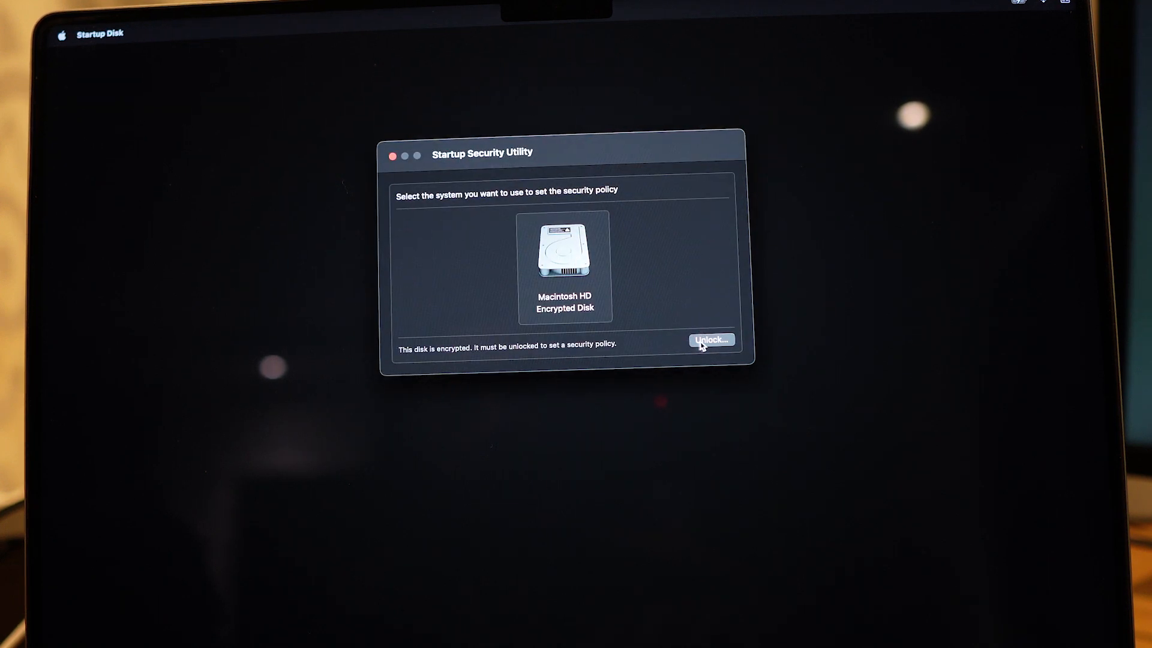
{"action": "left_click", "coordinate": [709, 340]}
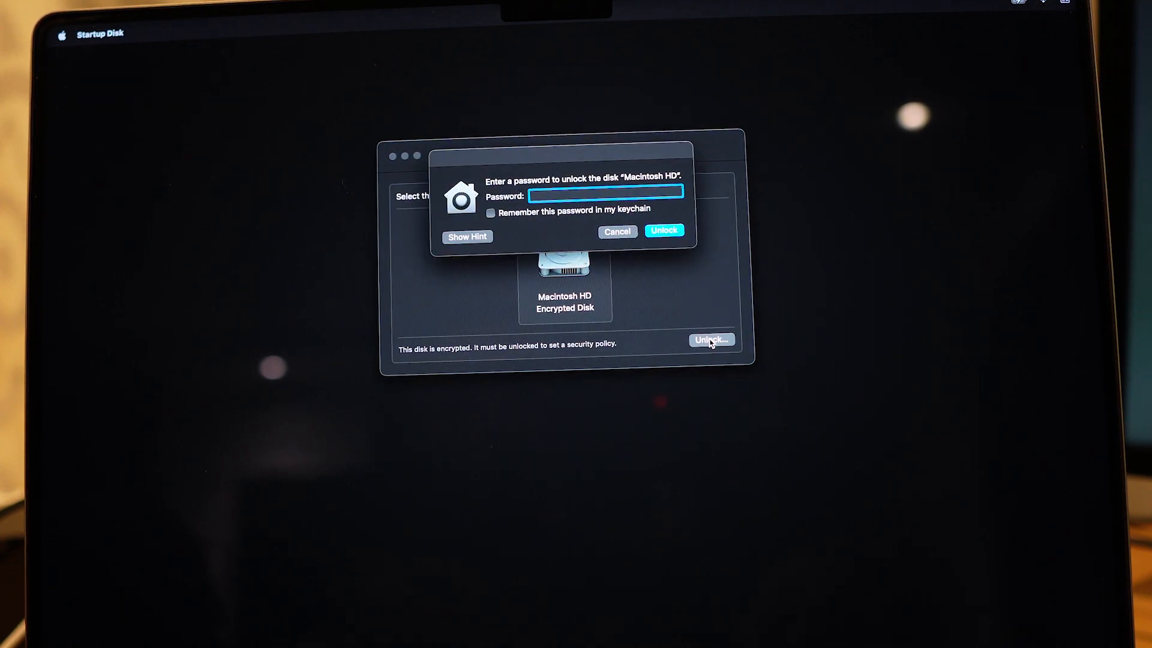
{"action": "type", "text": "password"}
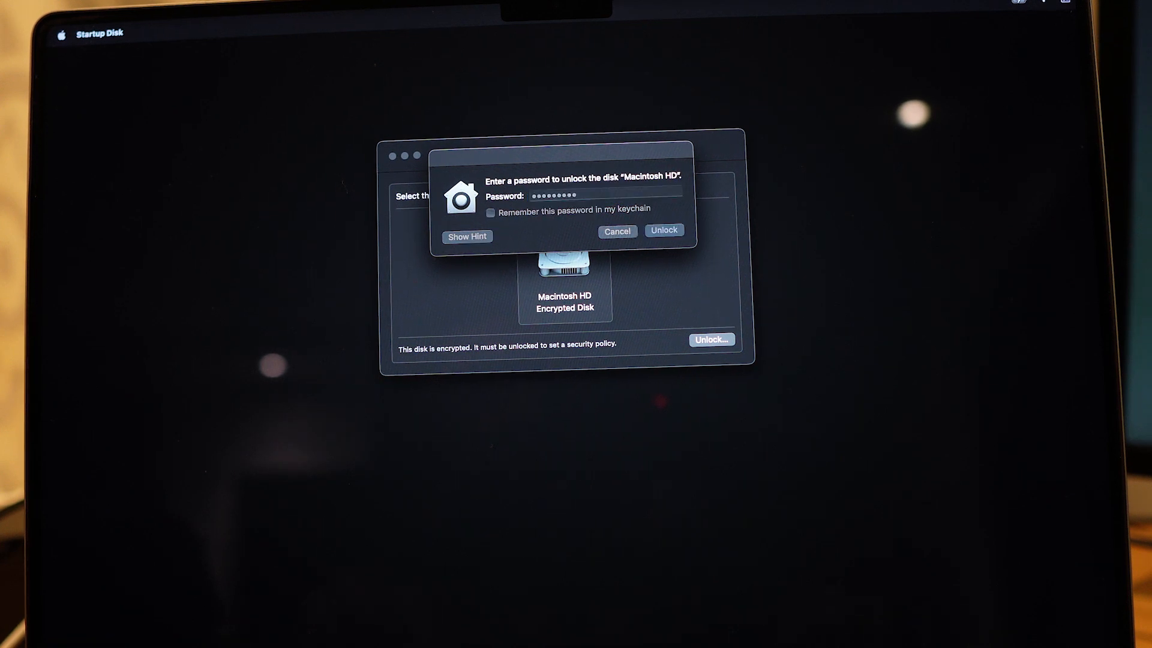
{"action": "left_click", "coordinate": [662, 230]}
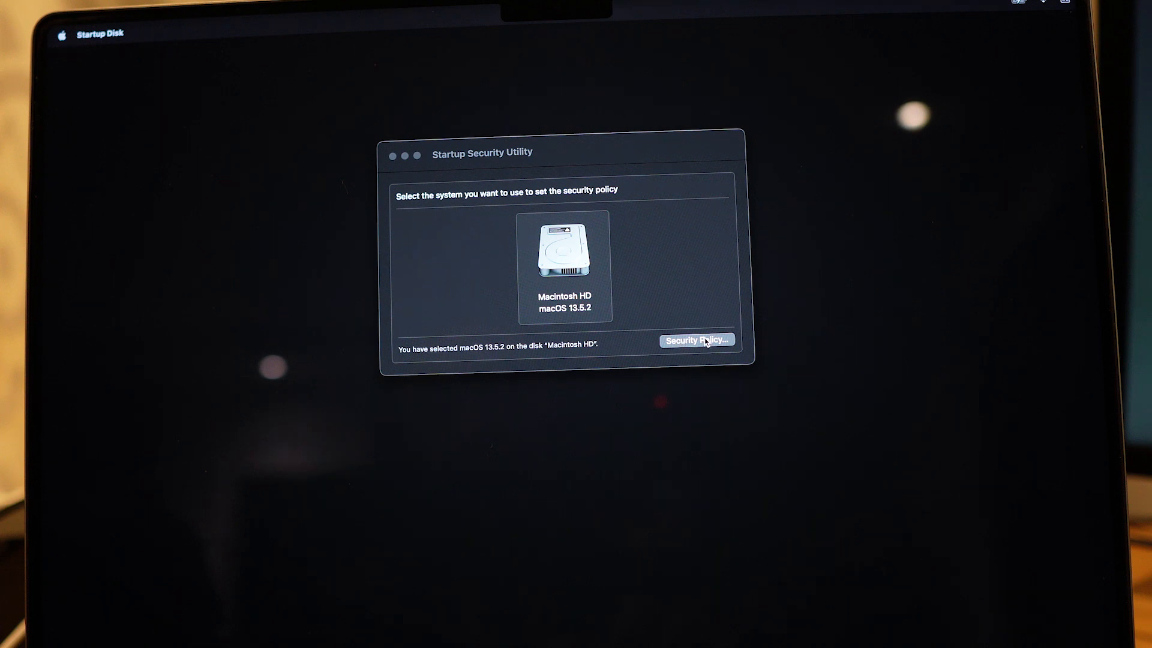
{"action": "left_click", "coordinate": [696, 340]}
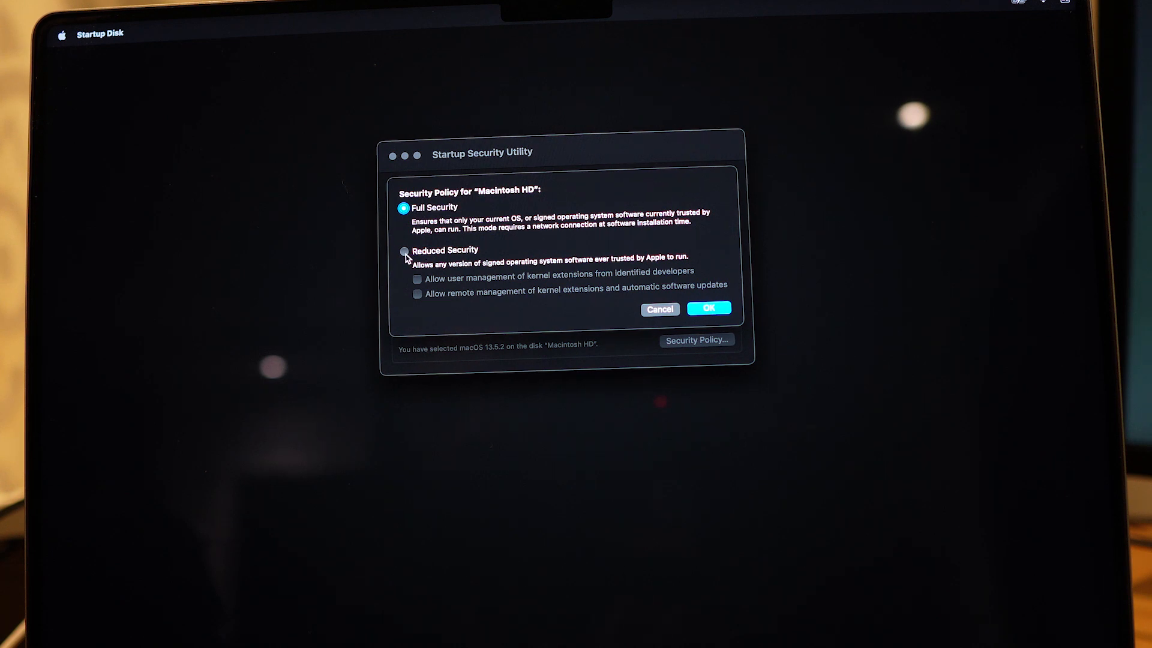
Apply Reduced Security allowing identified-developer kernel extensions, authorise it, and restart the Mac
{"action": "left_click", "coordinate": [403, 251]}
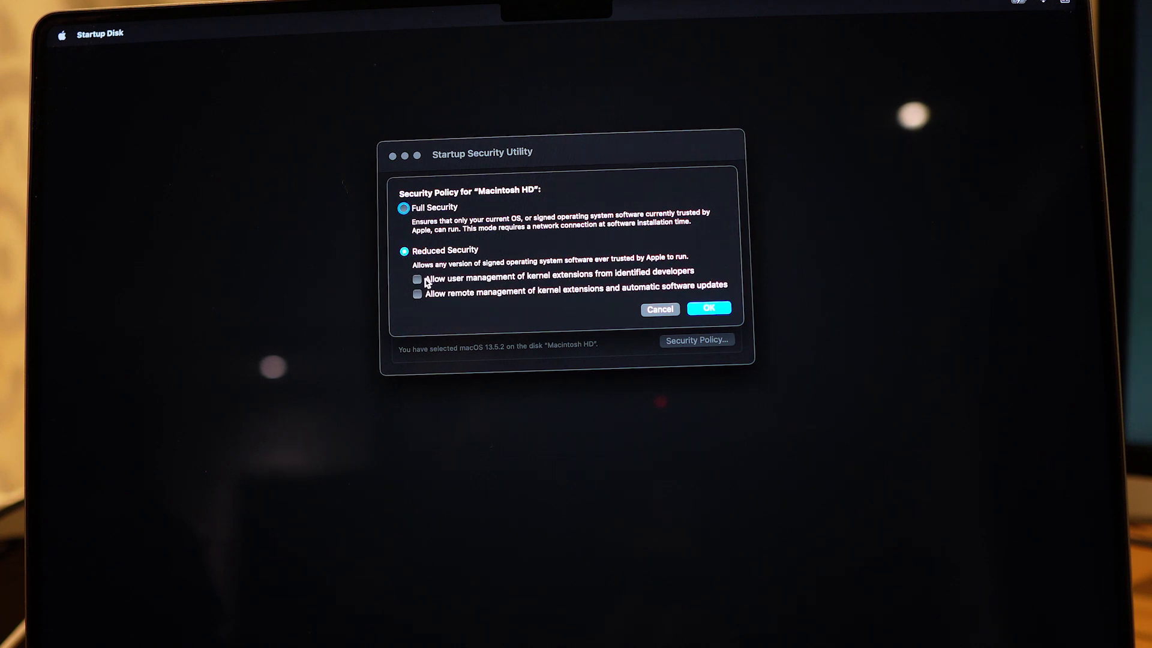
{"action": "left_click", "coordinate": [416, 279]}
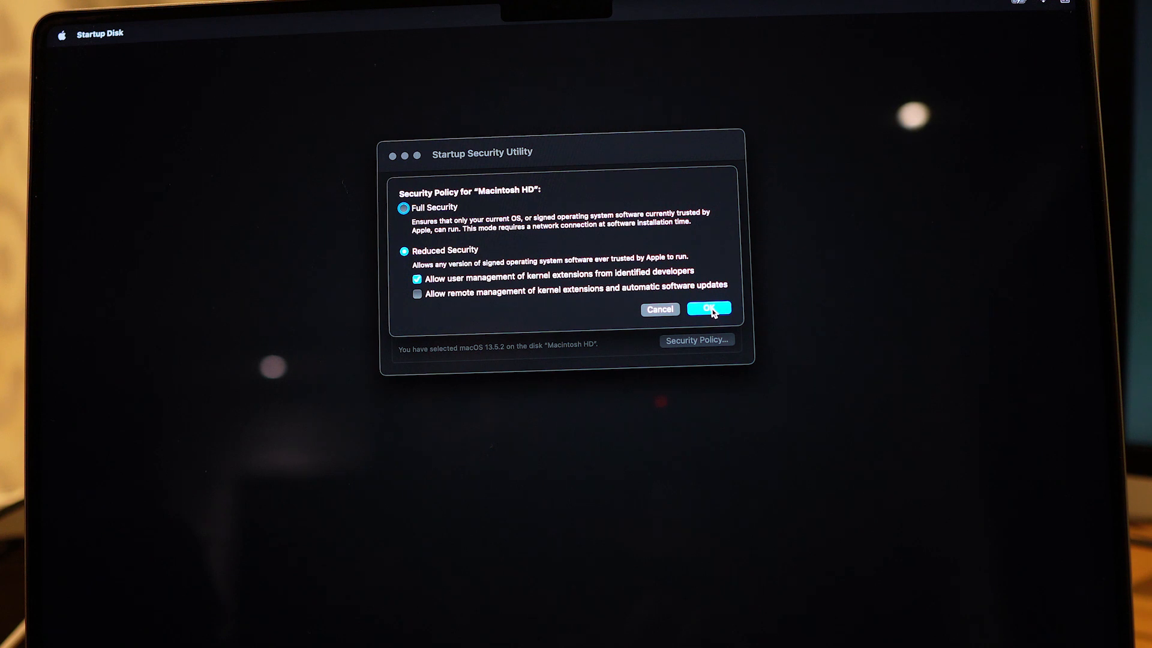
{"action": "left_click", "coordinate": [708, 307]}
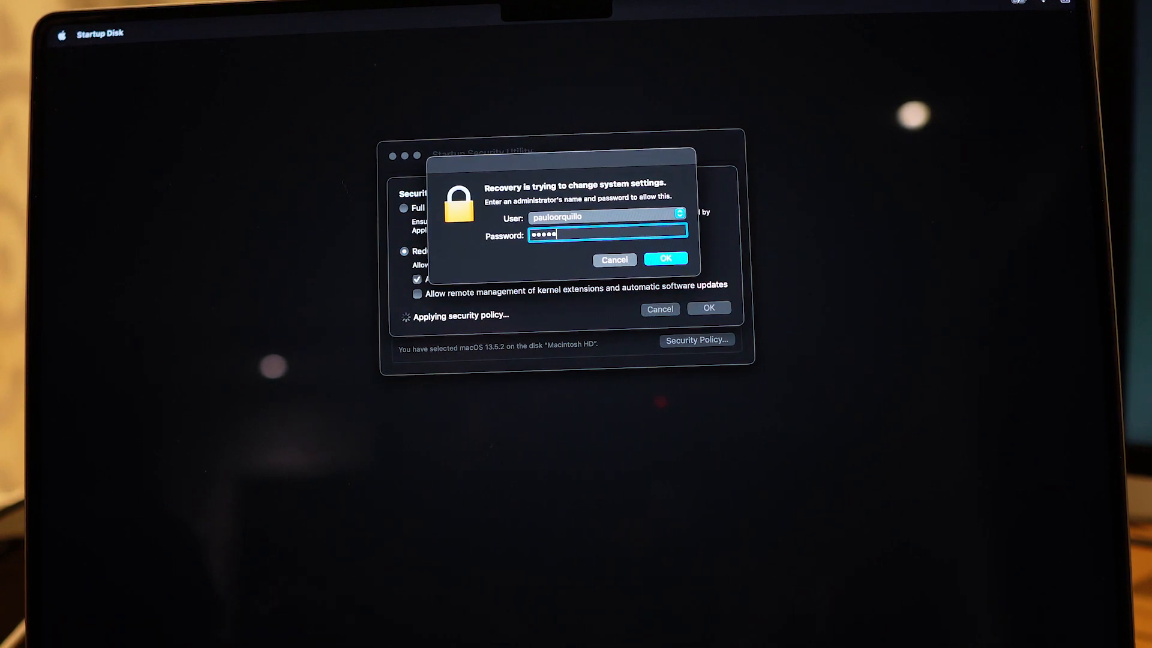
{"action": "left_click", "coordinate": [664, 259]}
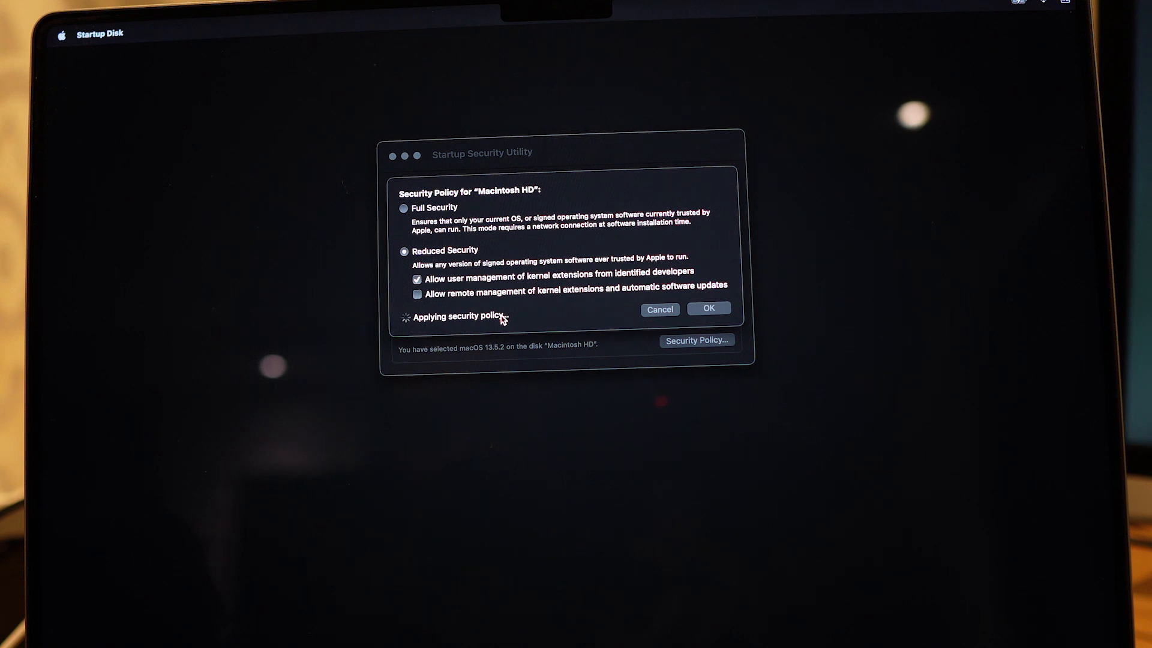
{"action": "left_click", "coordinate": [708, 307]}
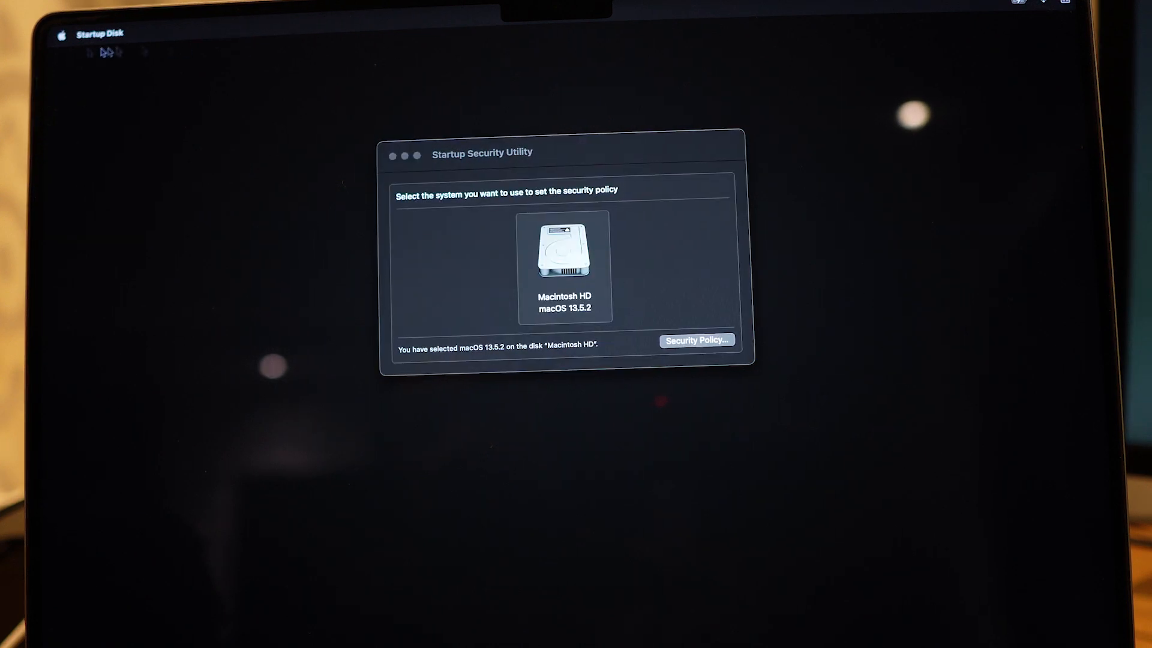
{"action": "left_click", "coordinate": [62, 34]}
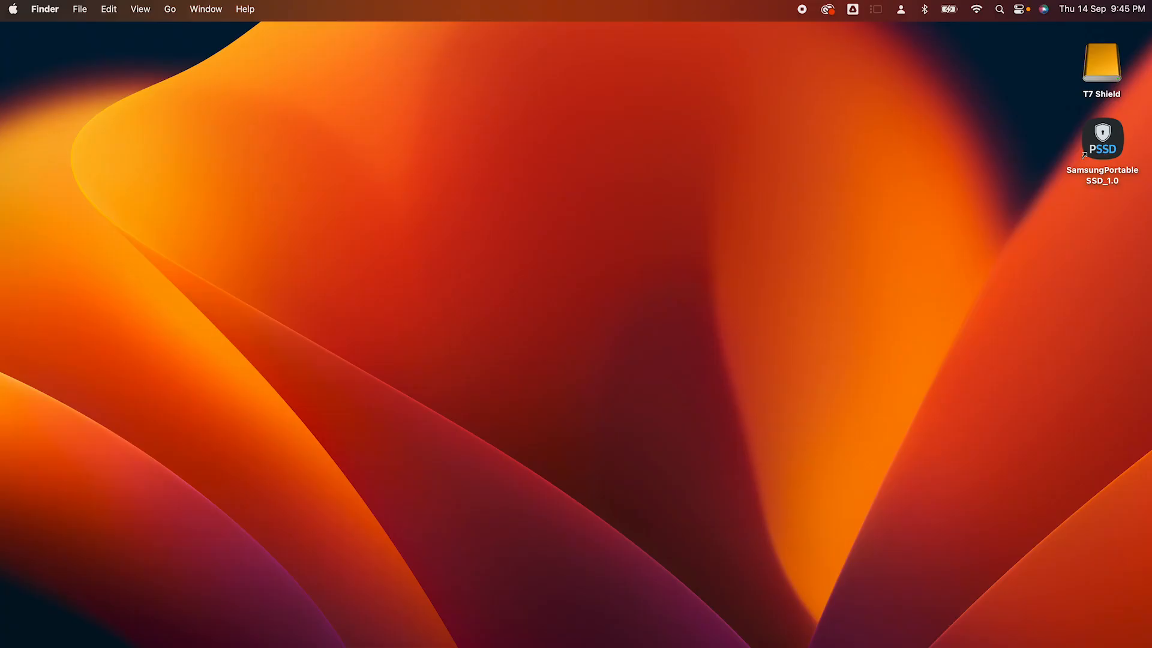
Launch SamsungPortableSSD_1.0 from the desktop; it reports no drive connected
{"action": "left_click", "coordinate": [1101, 138]}
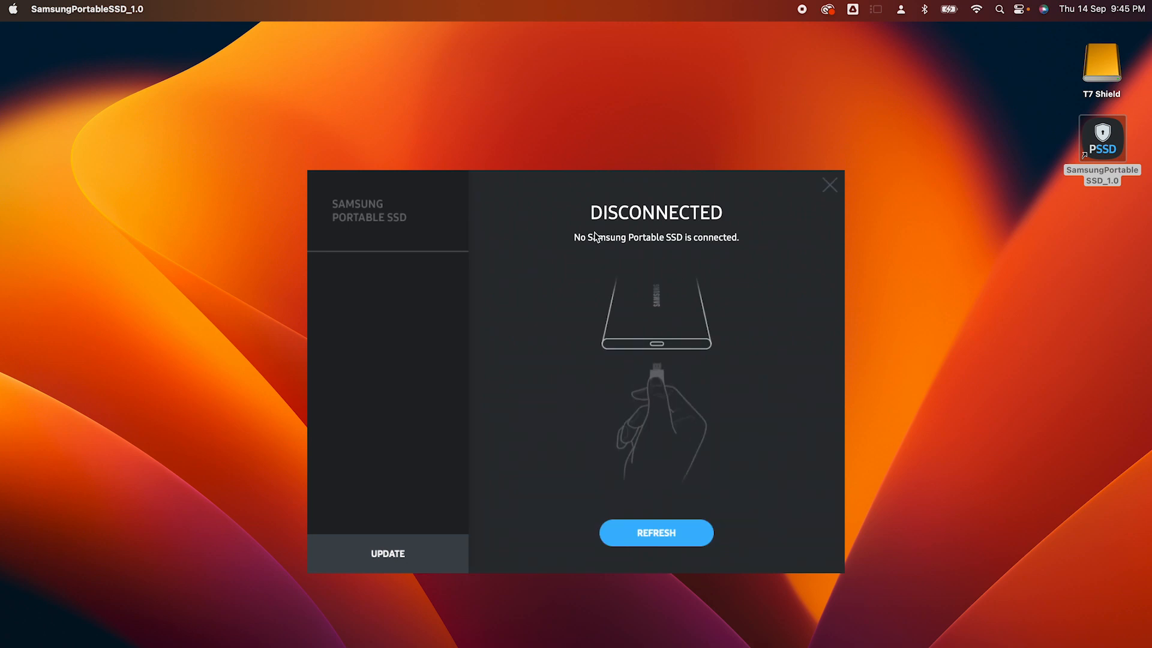
{"action": "mouse_move", "coordinate": [670, 254]}
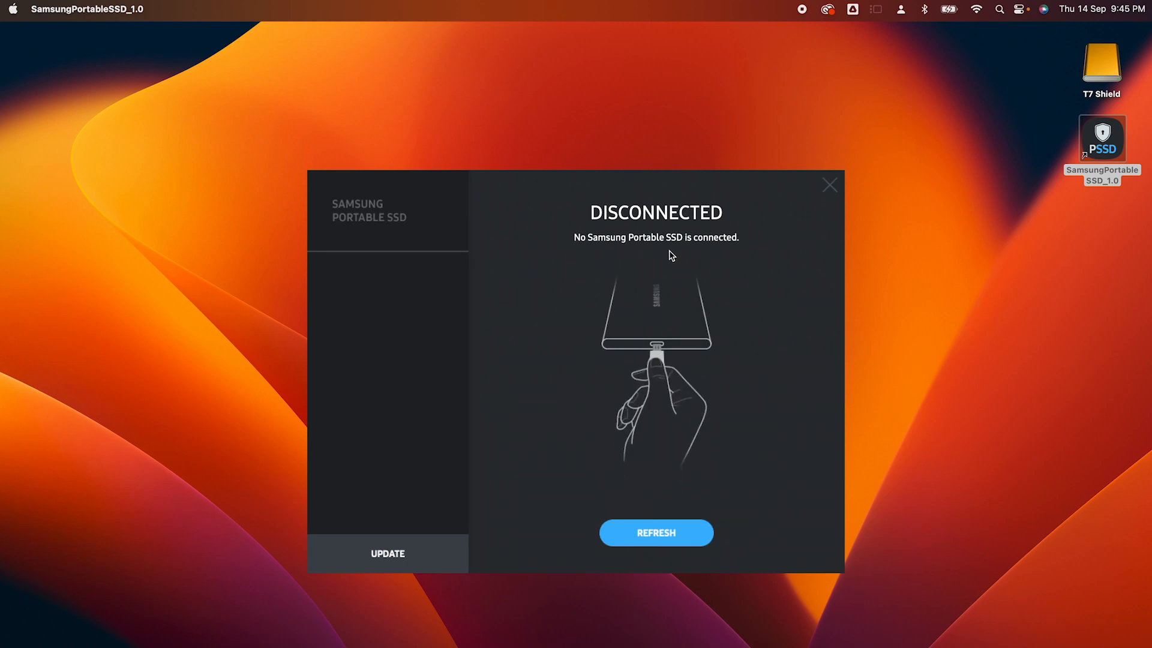
{"action": "left_click", "coordinate": [13, 9]}
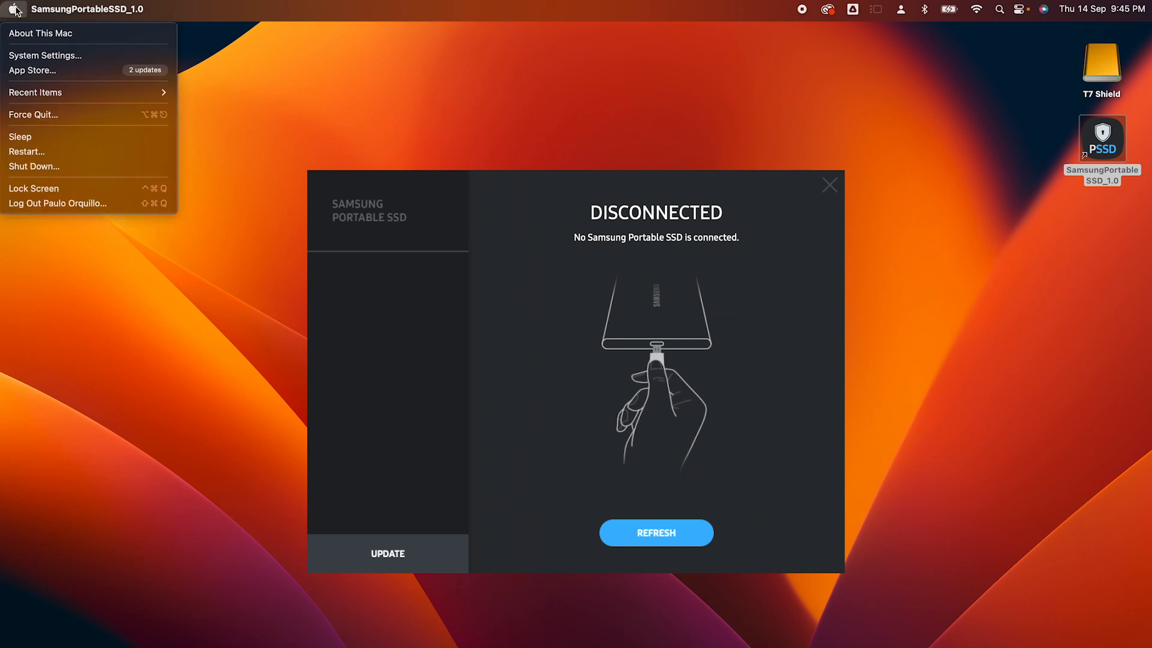
Show the Security section of Privacy & Security in System Settings, then select the T7 Shield icon
{"action": "left_click", "coordinate": [45, 55]}
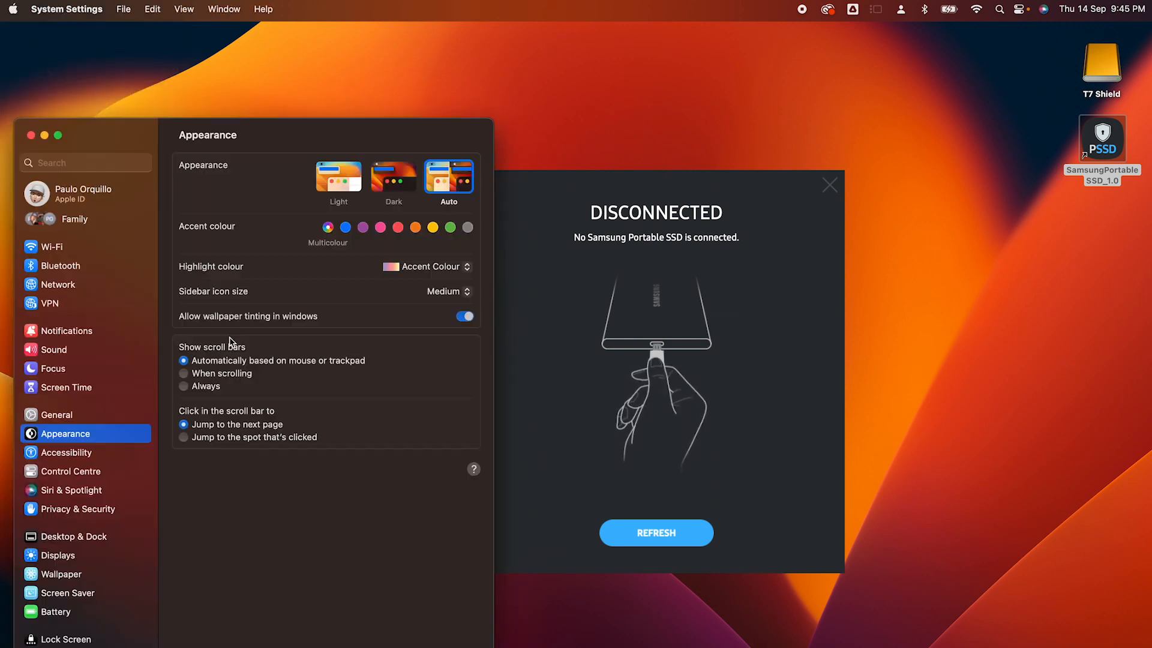
{"action": "mouse_move", "coordinate": [86, 512]}
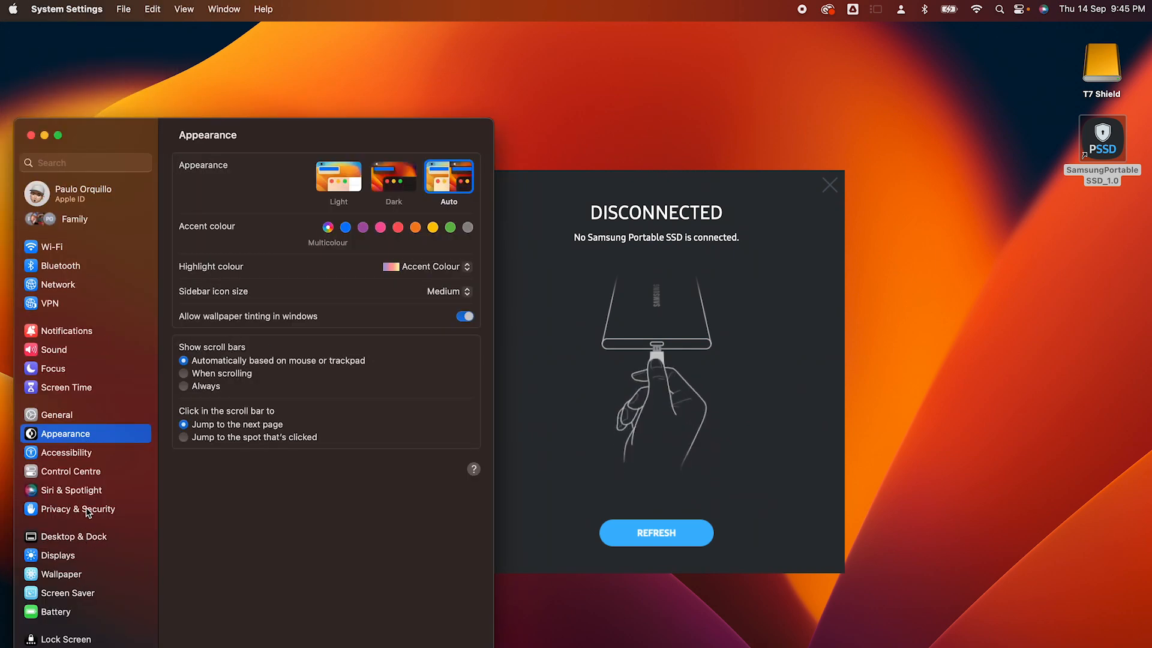
{"action": "left_click", "coordinate": [78, 508]}
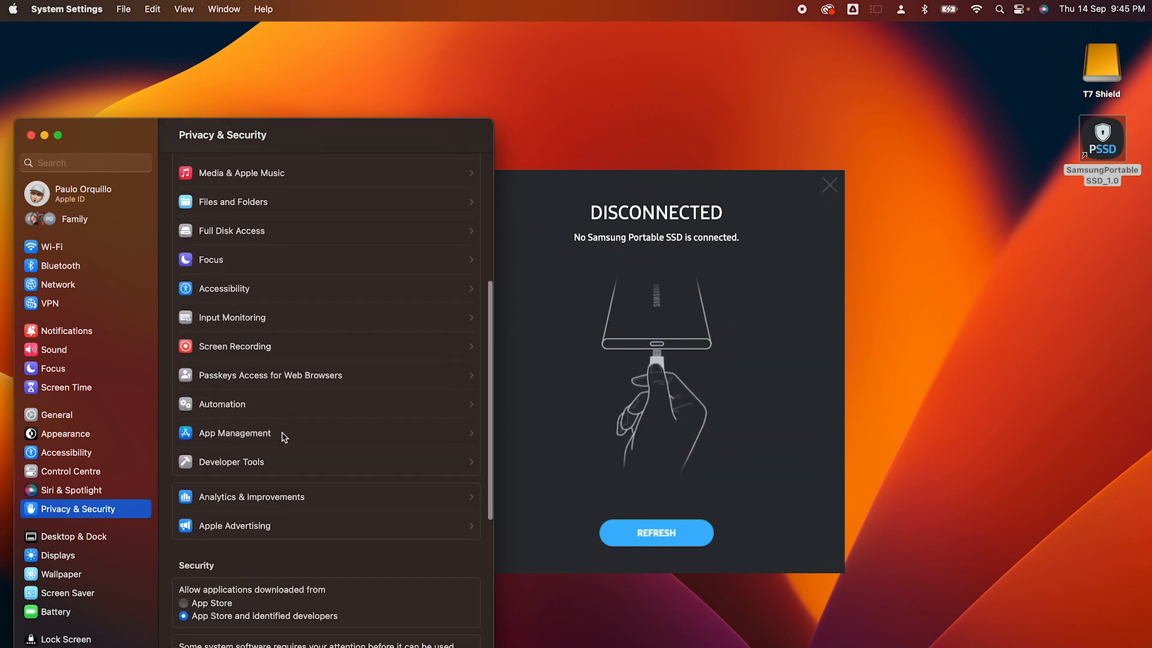
{"action": "scroll", "scroll_direction": "down", "scroll_amount": 3}
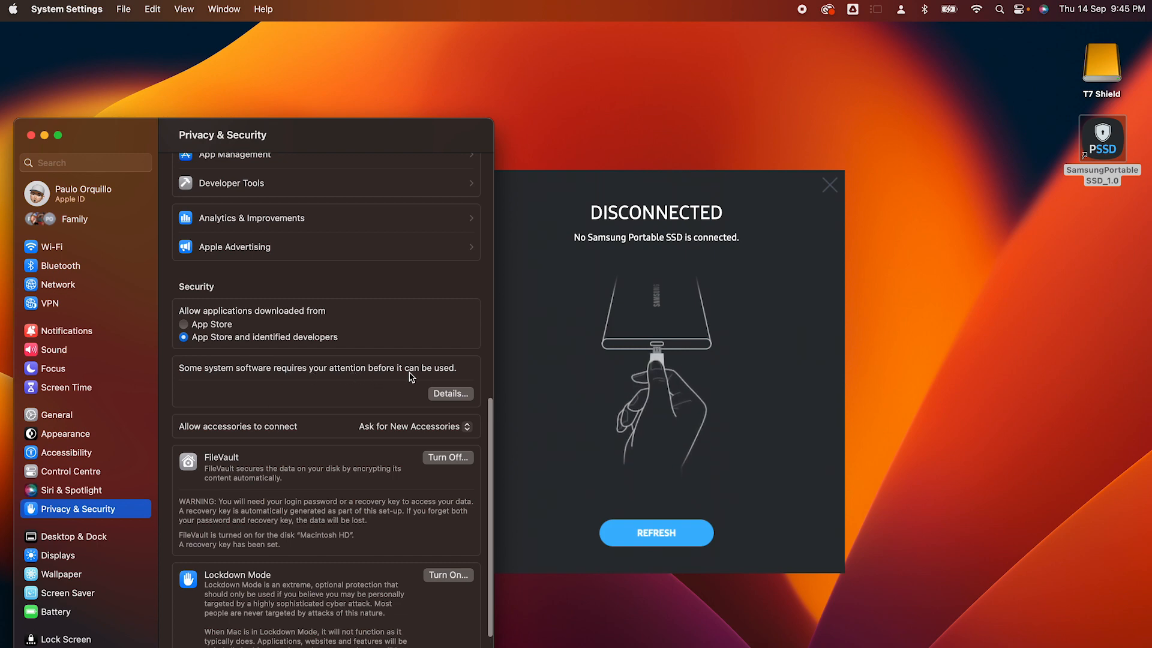
{"action": "left_click", "coordinate": [1100, 65]}
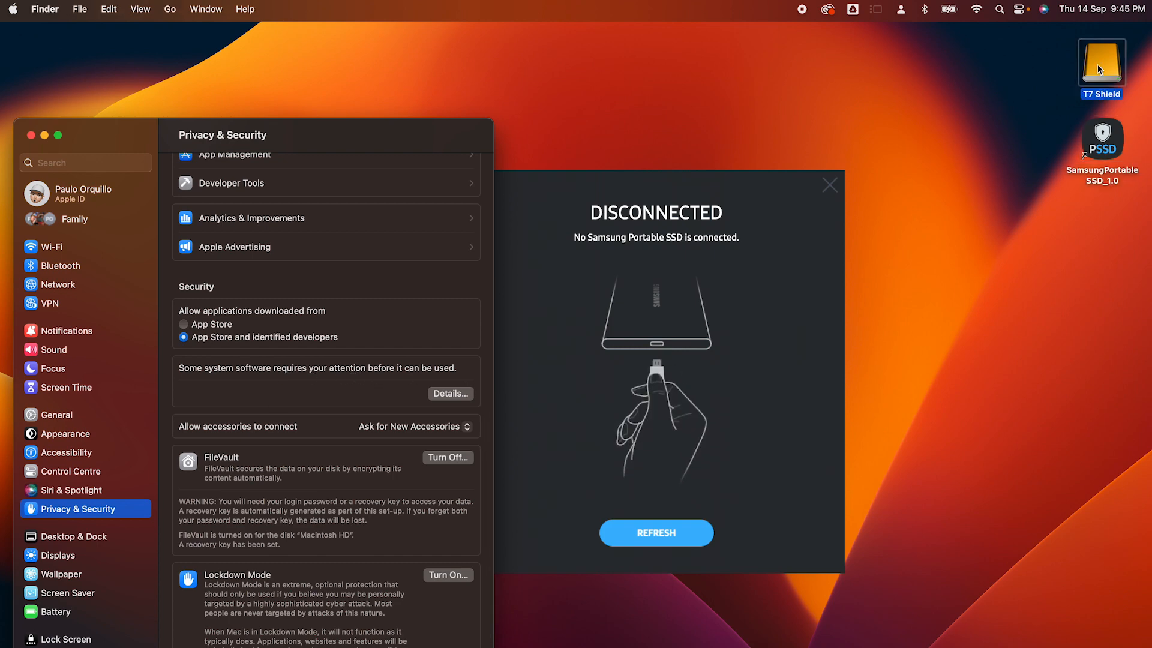
Open T7 Shield and launch SamsungPortableSSD_Setup_Mac_1.0.pkg
{"action": "double_click", "coordinate": [1100, 58]}
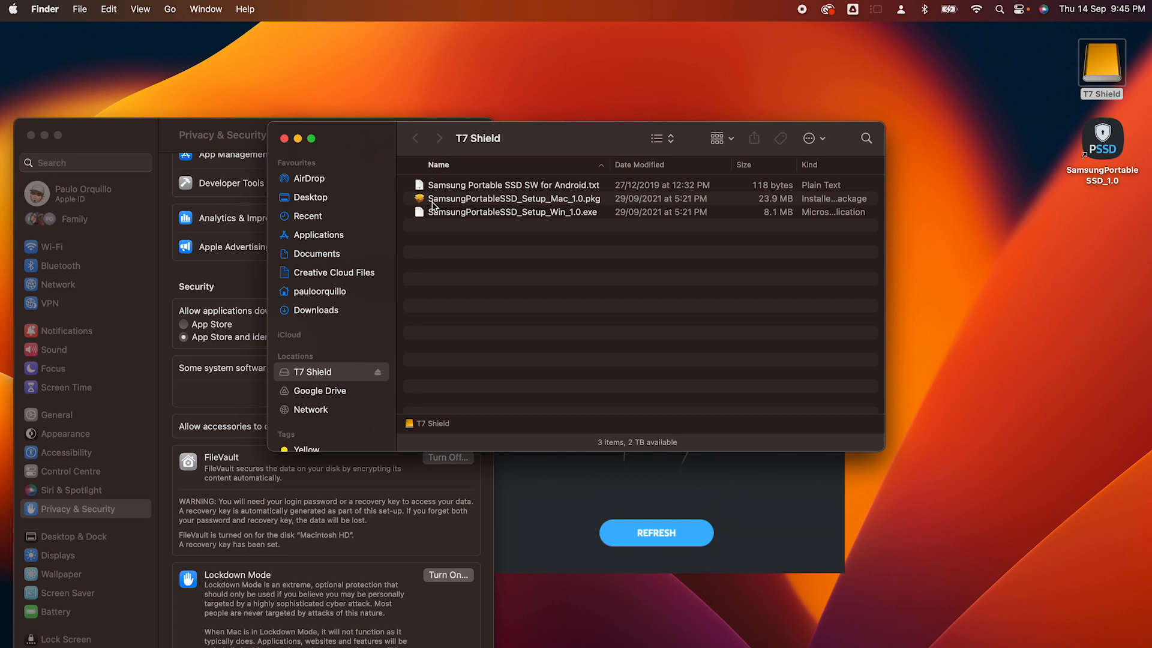
{"action": "left_click", "coordinate": [514, 198]}
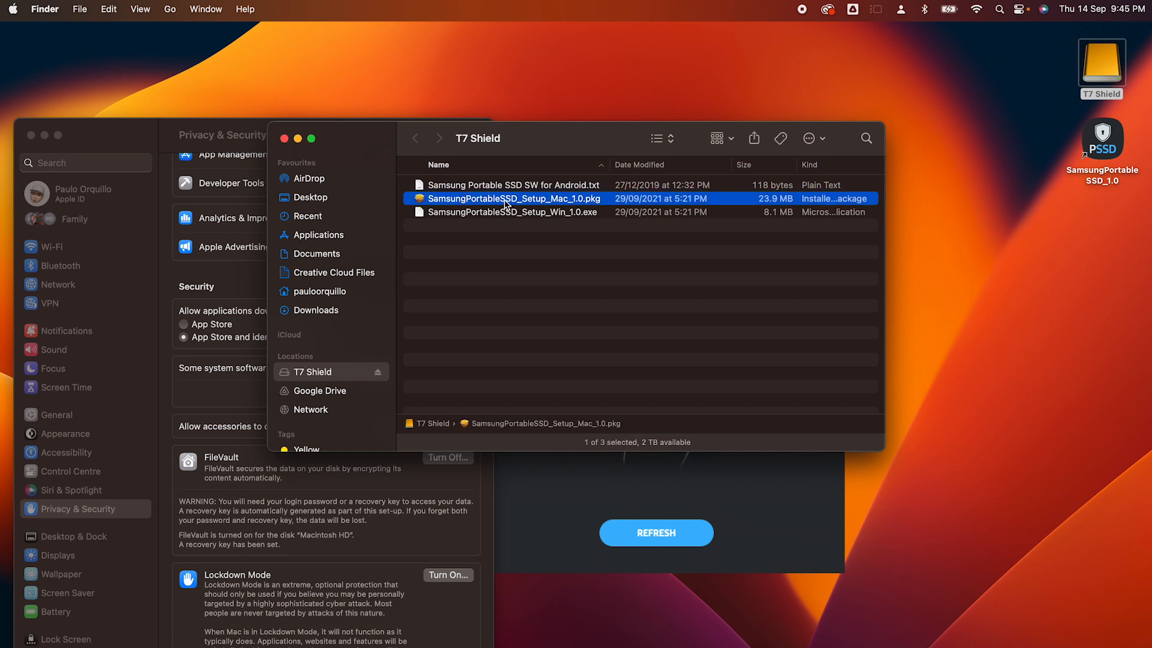
{"action": "double_click", "coordinate": [514, 198]}
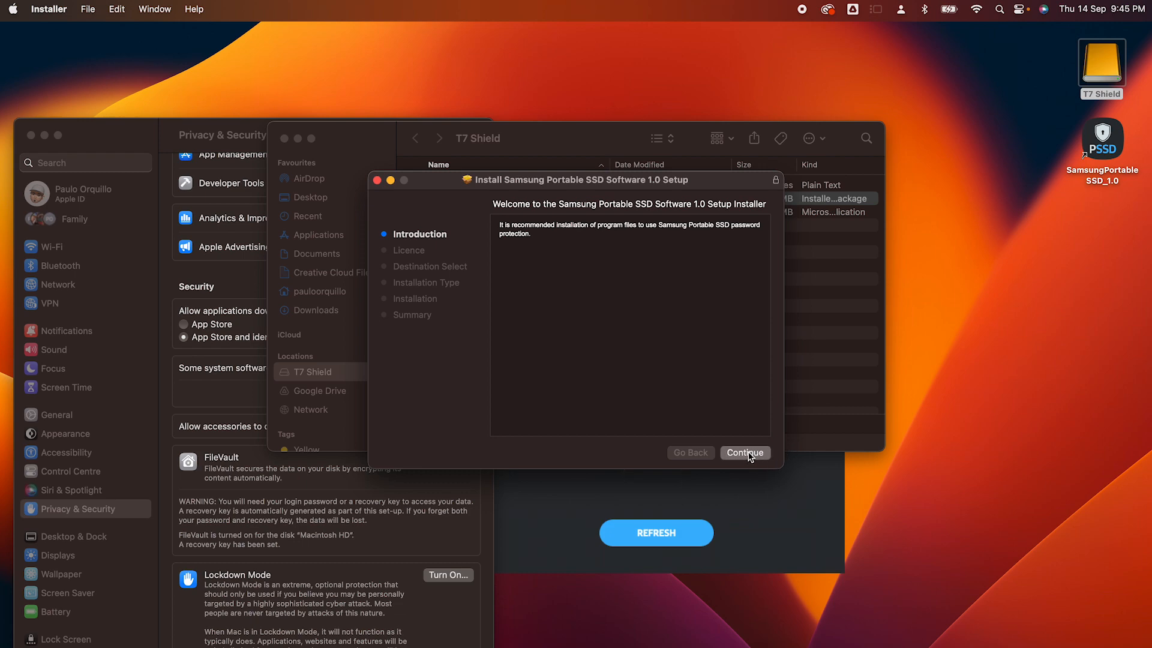
Agree to the licence and install the Samsung software, authorising and allowing removable volume access
{"action": "left_click", "coordinate": [743, 452]}
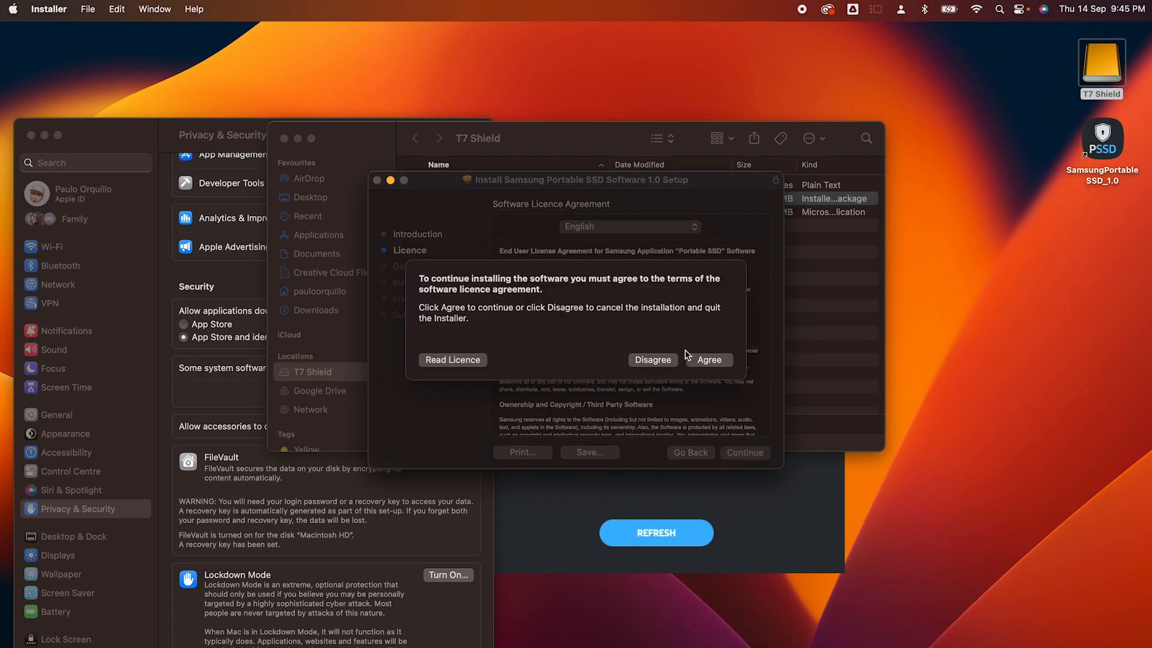
{"action": "left_click", "coordinate": [707, 360]}
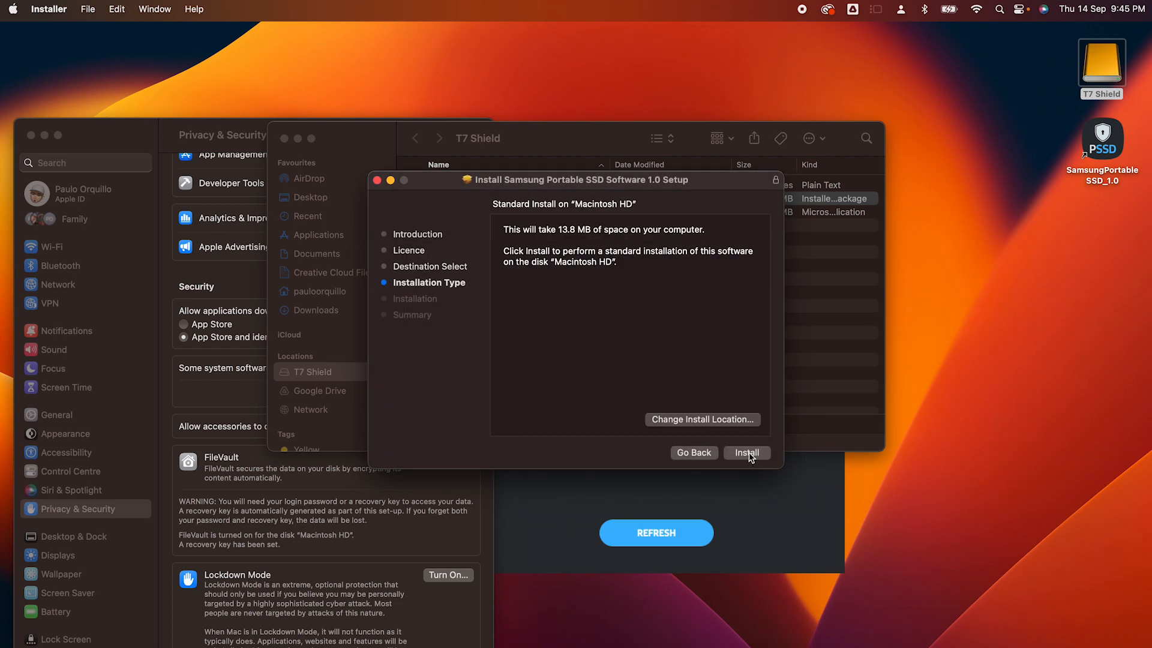
{"action": "left_click", "coordinate": [746, 452]}
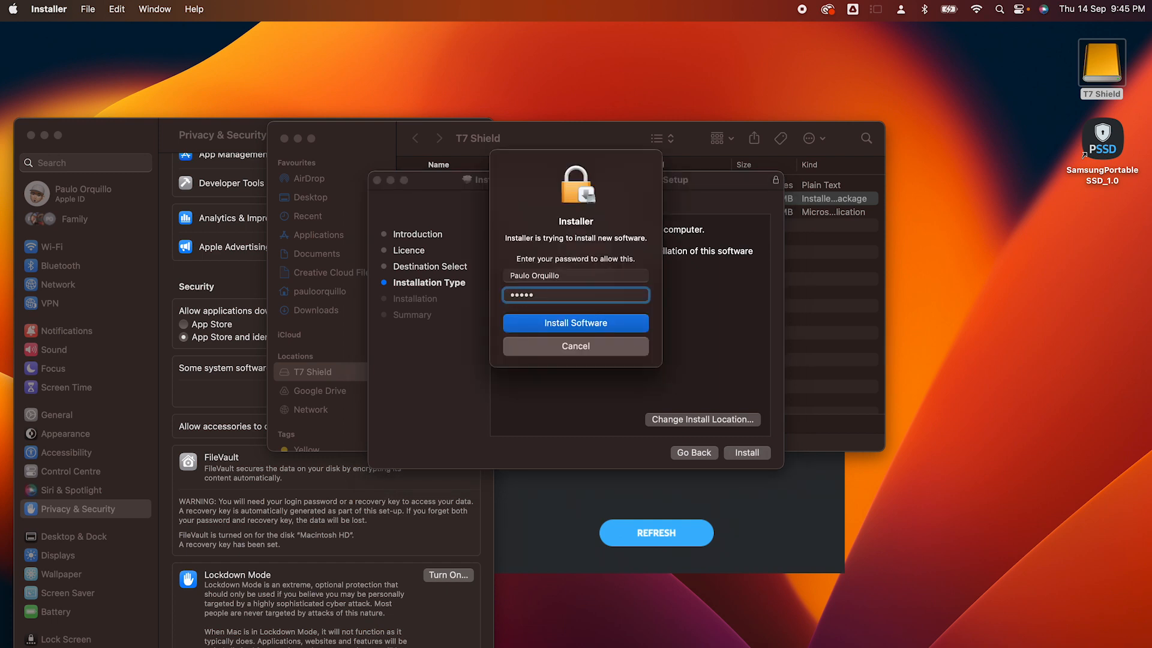
{"action": "type", "text": "•••"}
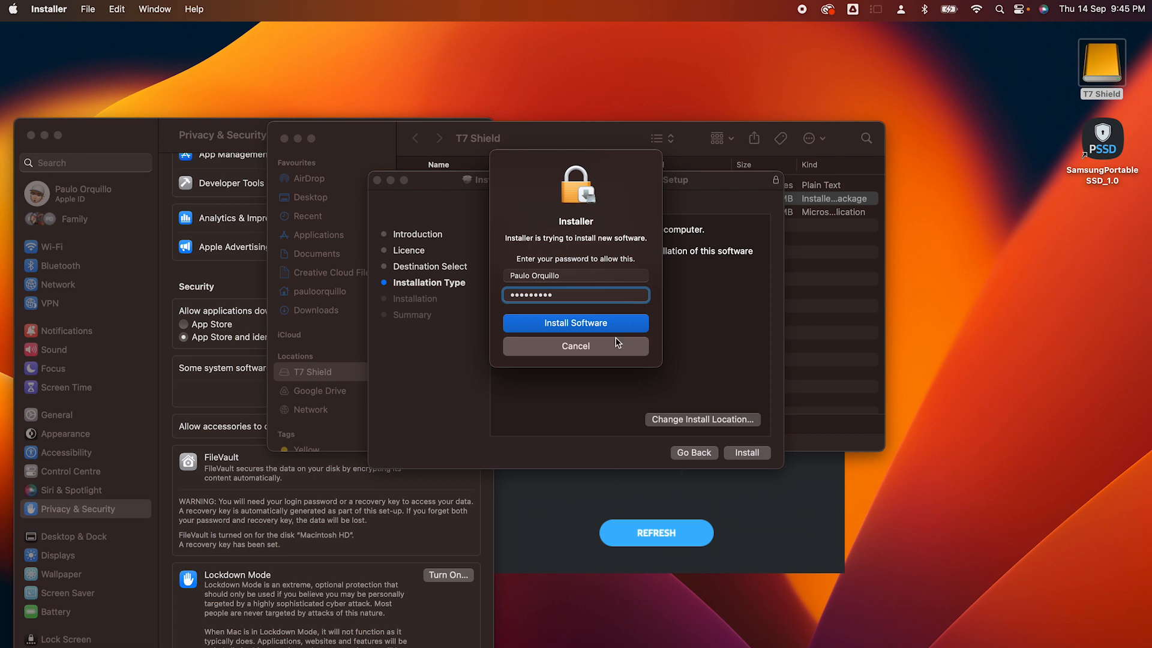
{"action": "left_click", "coordinate": [575, 323]}
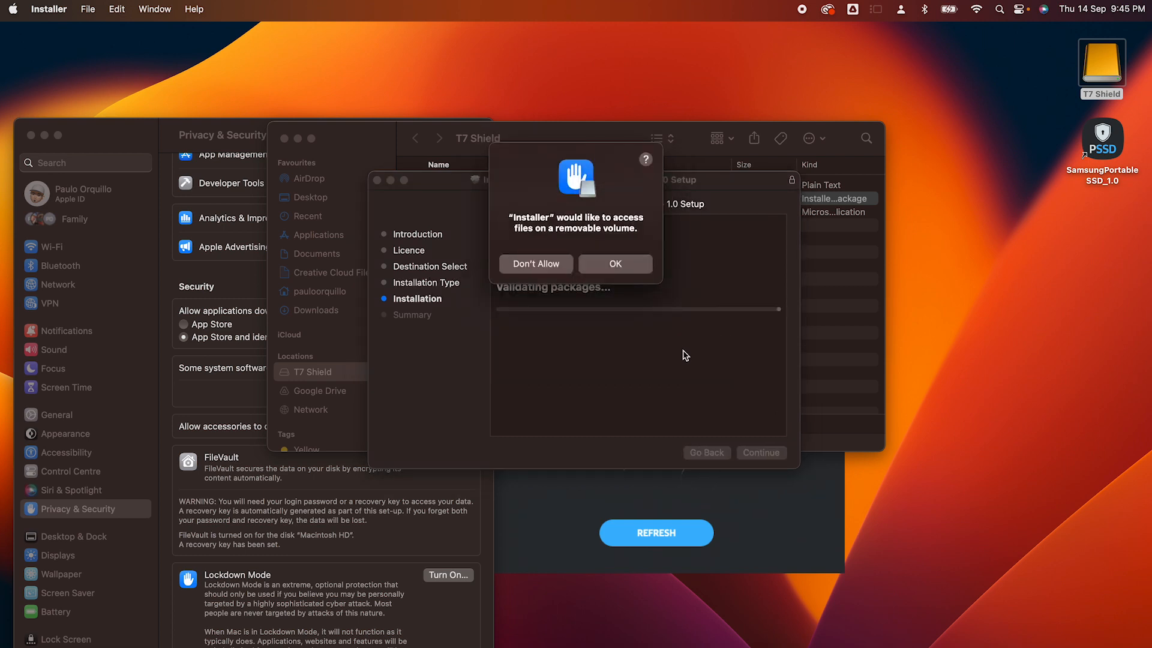
{"action": "left_click", "coordinate": [615, 264]}
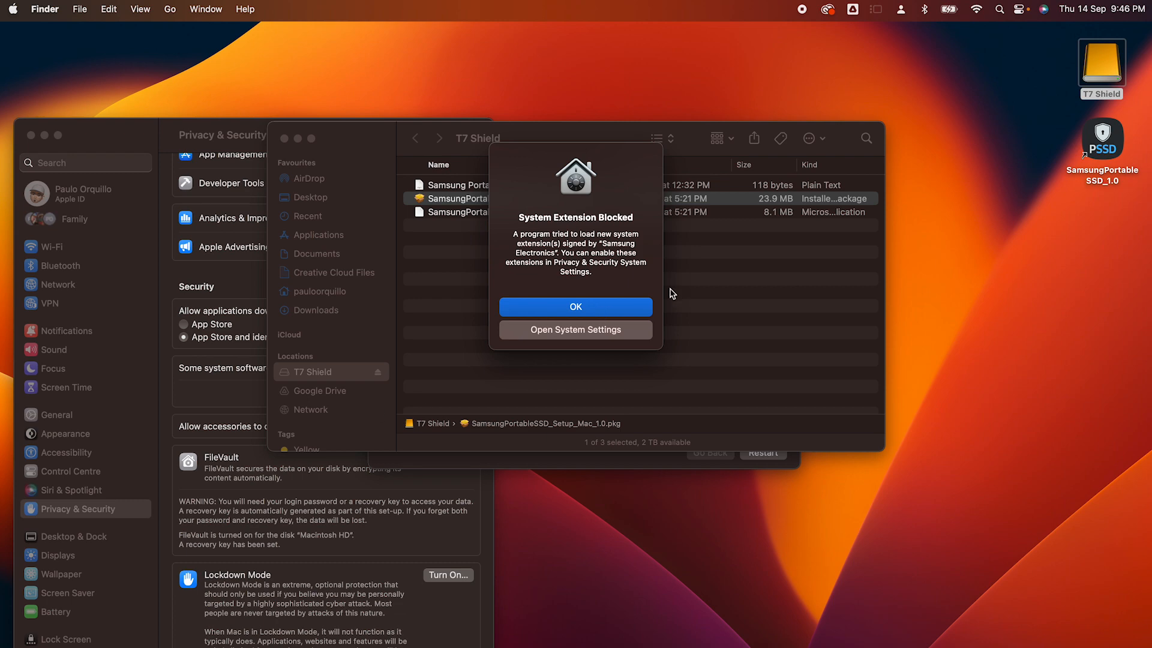
Enable Samsung Electronics under blocked system software Details in System Settings
{"action": "left_click", "coordinate": [575, 306]}
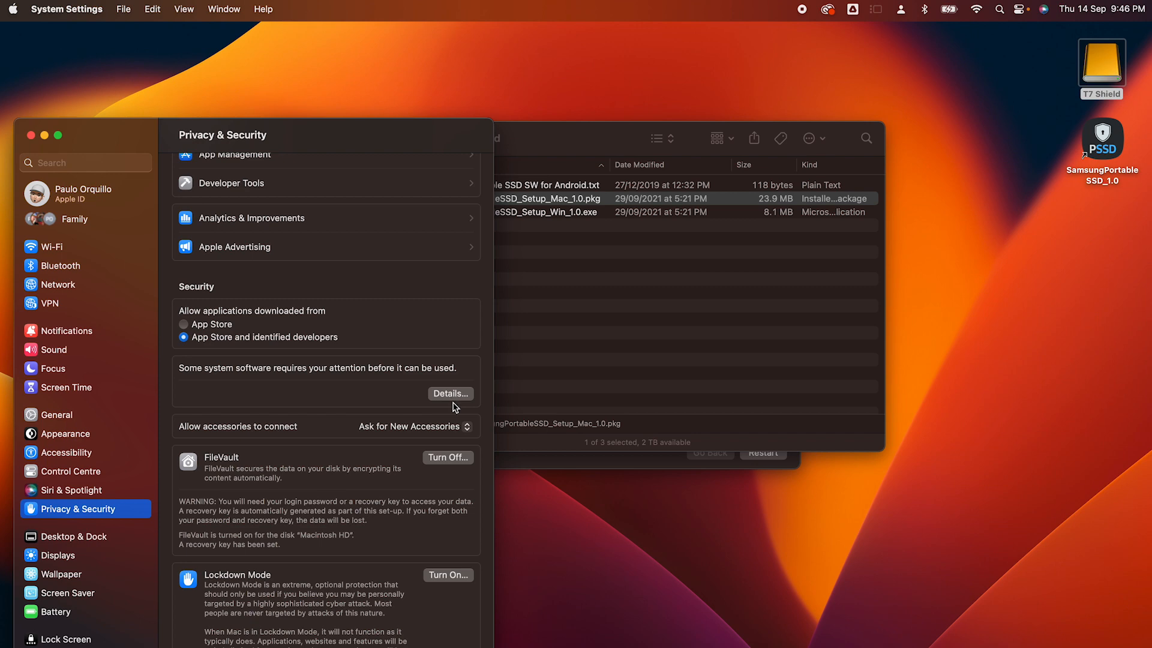
{"action": "left_click", "coordinate": [450, 392]}
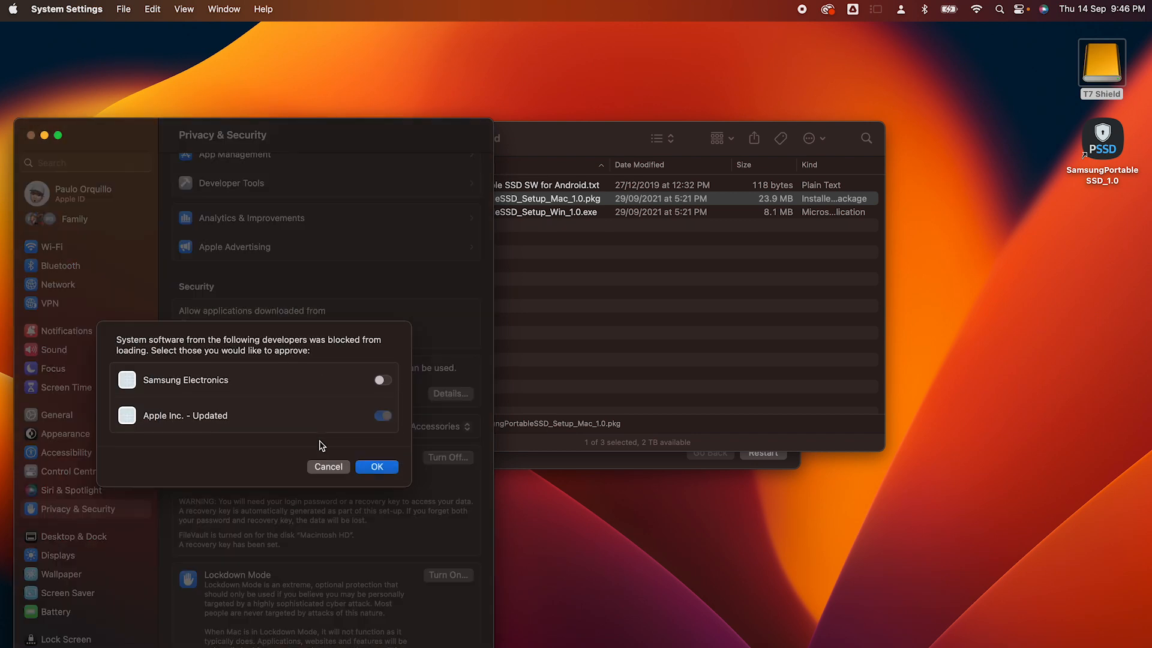
{"action": "mouse_move", "coordinate": [150, 374]}
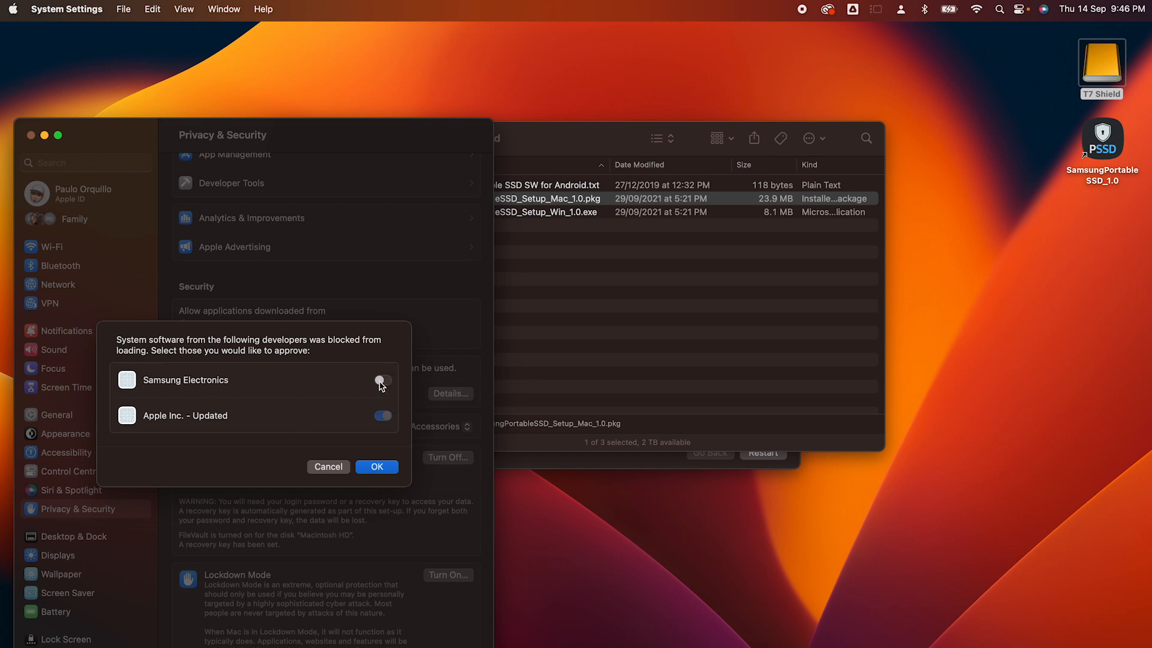
{"action": "left_click", "coordinate": [381, 379]}
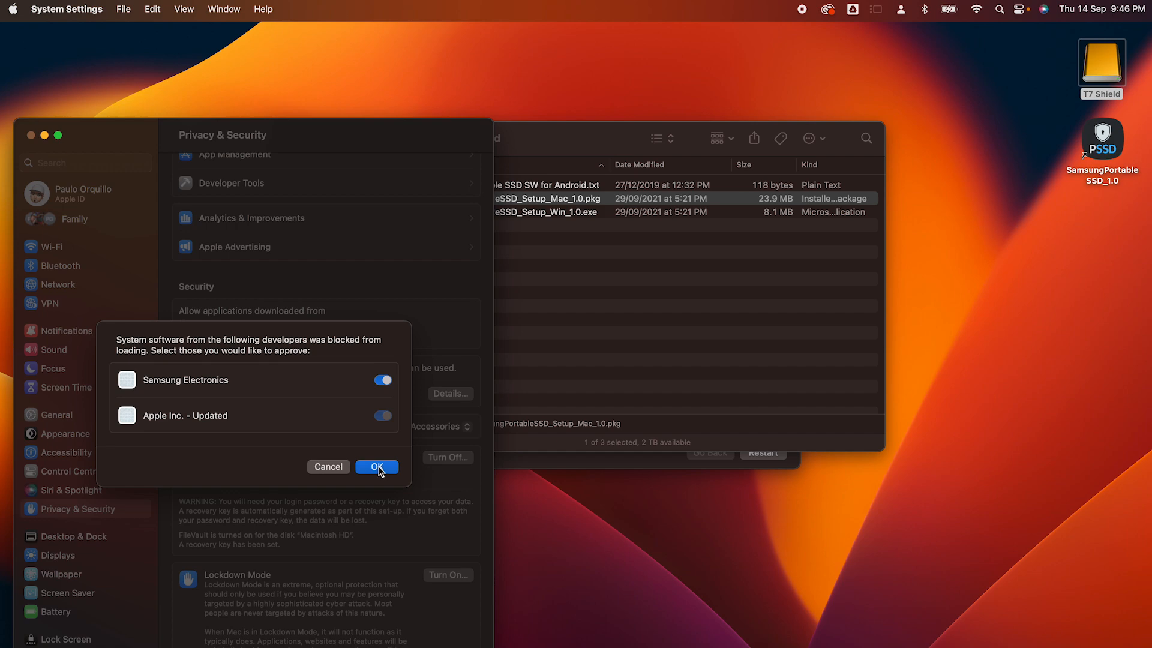
{"action": "left_click", "coordinate": [377, 467]}
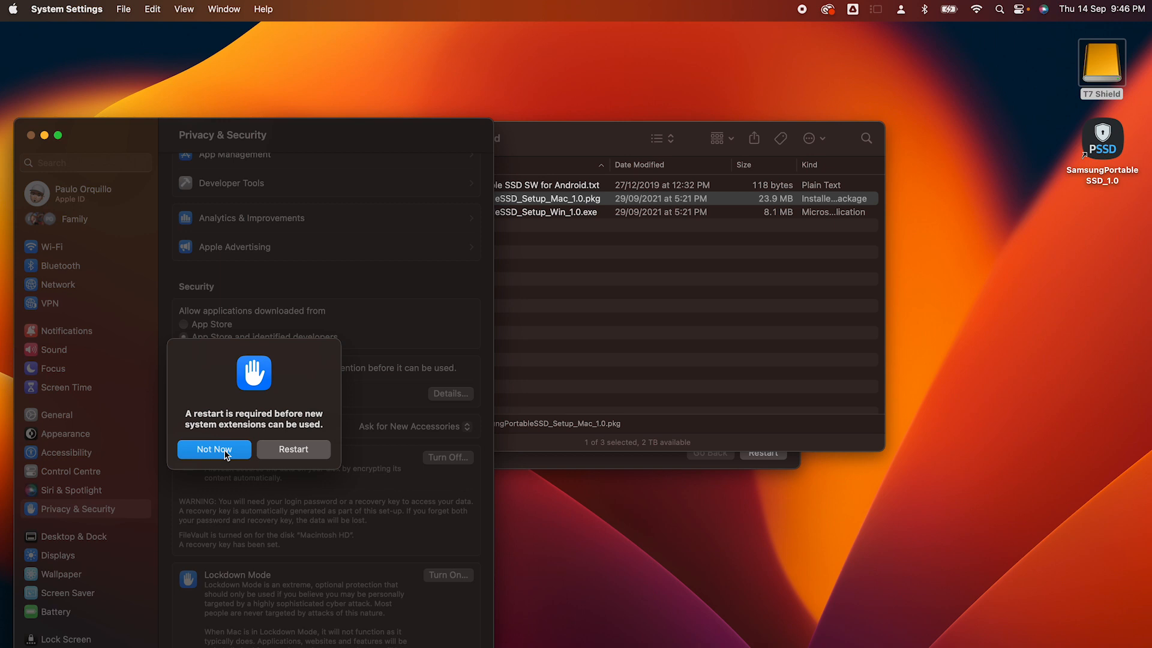
Postpone the restart, refresh the Samsung Portable SSD drive check, and close the app
{"action": "left_click", "coordinate": [214, 449]}
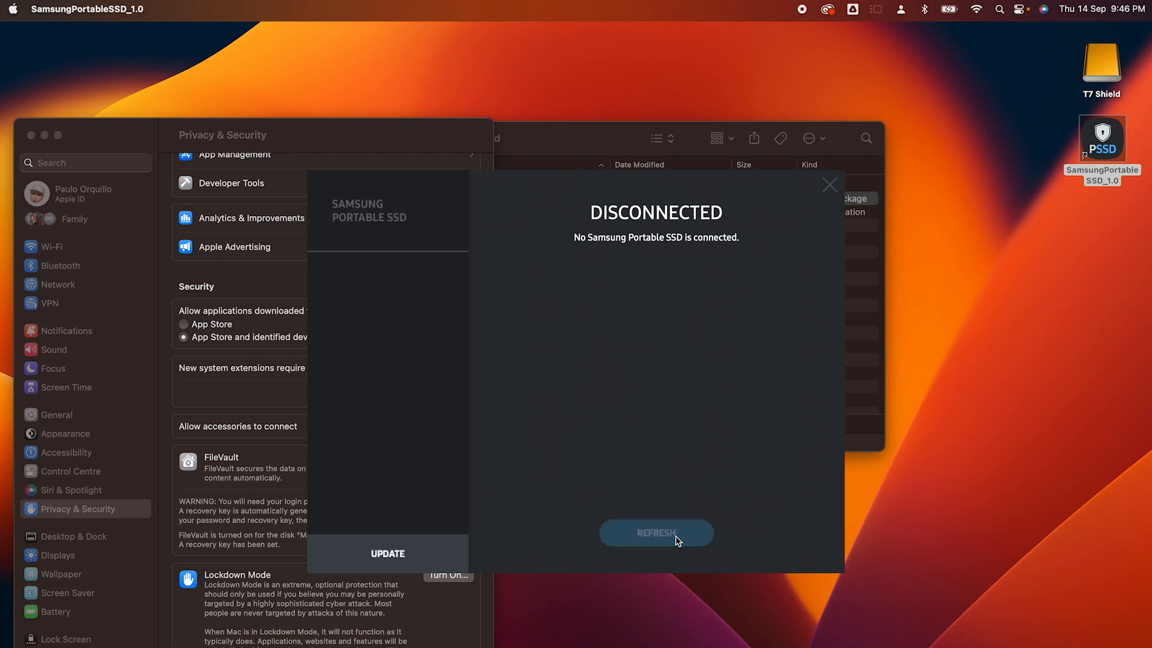
{"action": "left_click", "coordinate": [654, 533]}
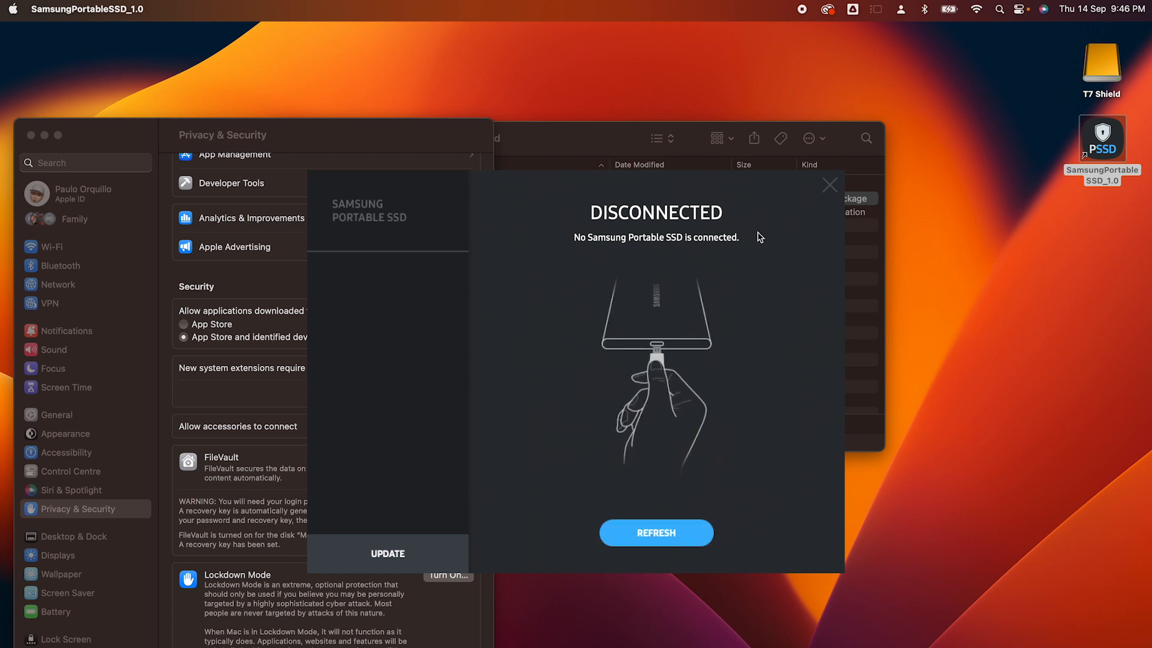
{"action": "left_click", "coordinate": [829, 185]}
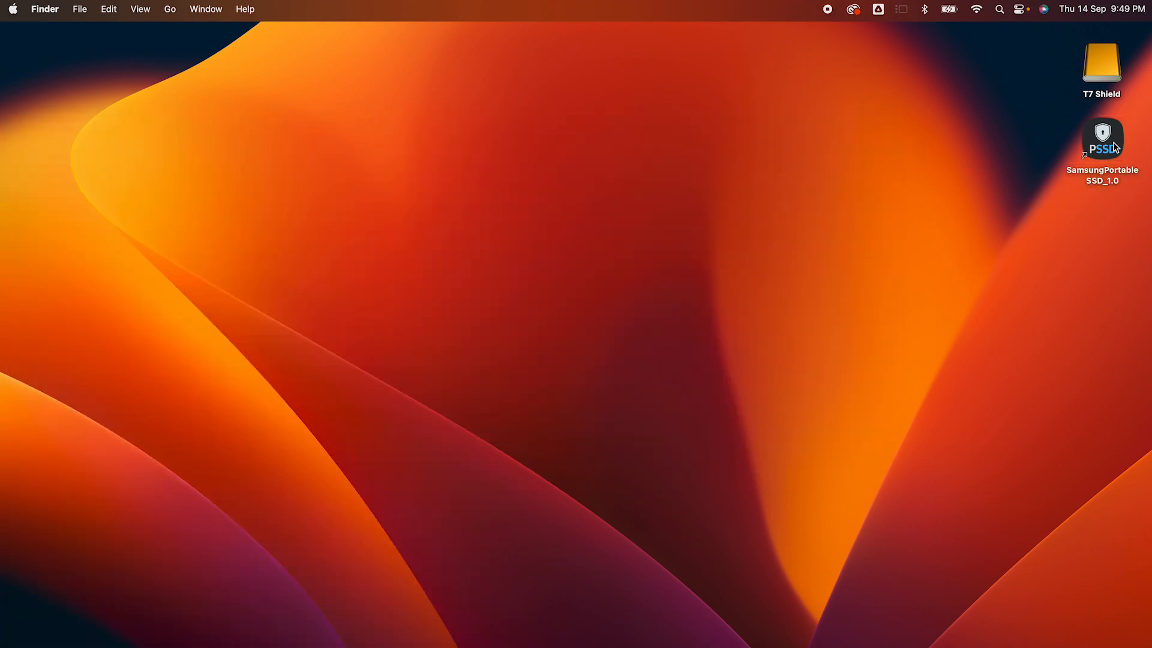
Relaunch Samsung Portable SSD and click DONE with 'Security mode off' on the Welcome screen
{"action": "double_click", "coordinate": [1101, 138]}
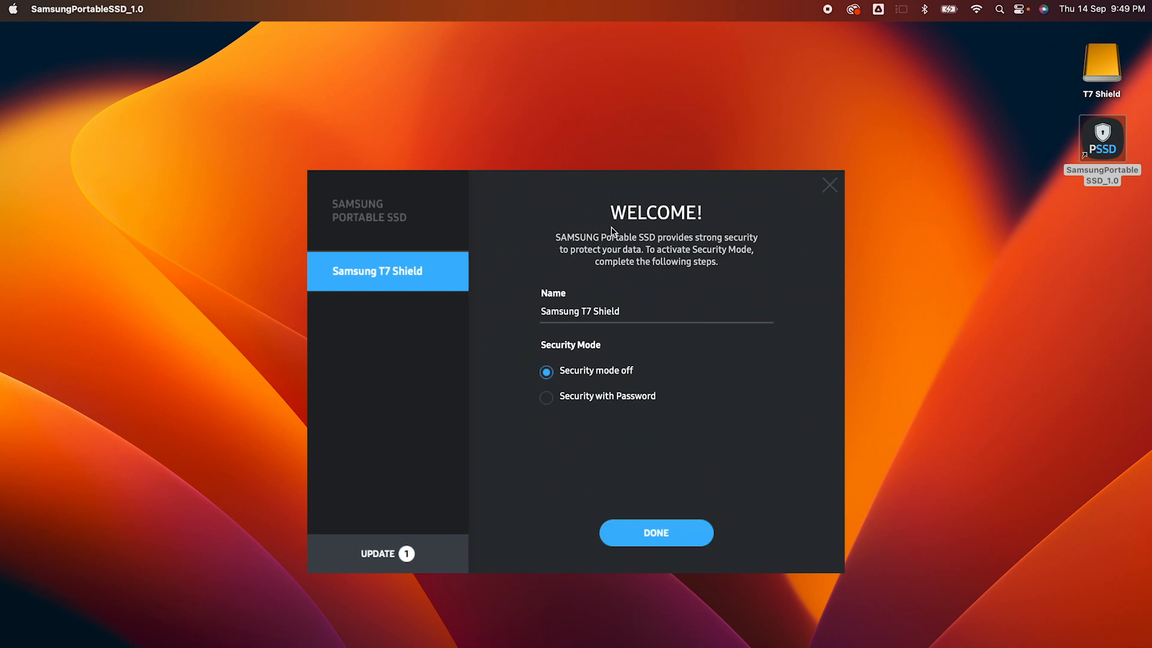
{"action": "mouse_move", "coordinate": [694, 245]}
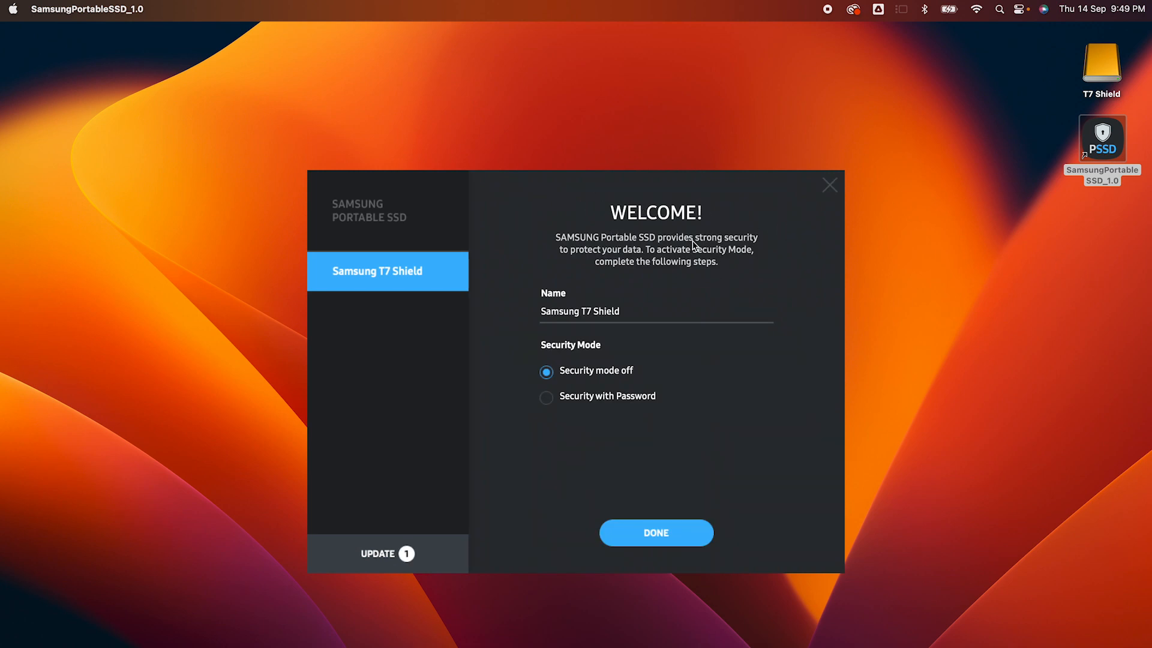
{"action": "mouse_move", "coordinate": [552, 303]}
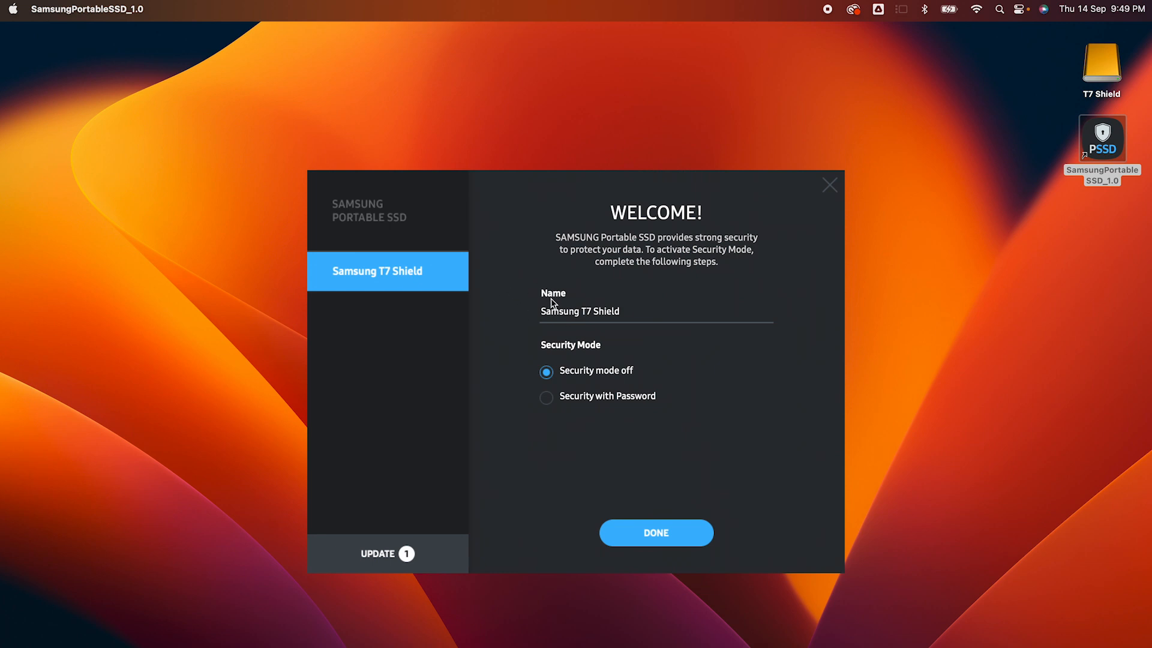
{"action": "mouse_move", "coordinate": [652, 380]}
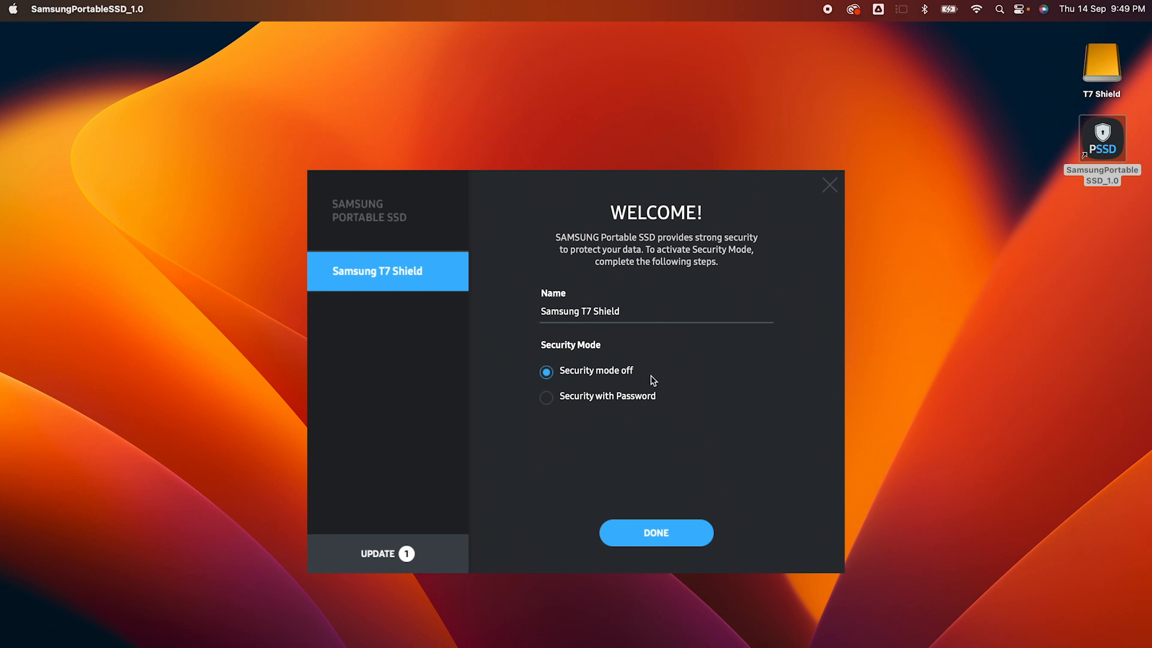
{"action": "mouse_move", "coordinate": [609, 395]}
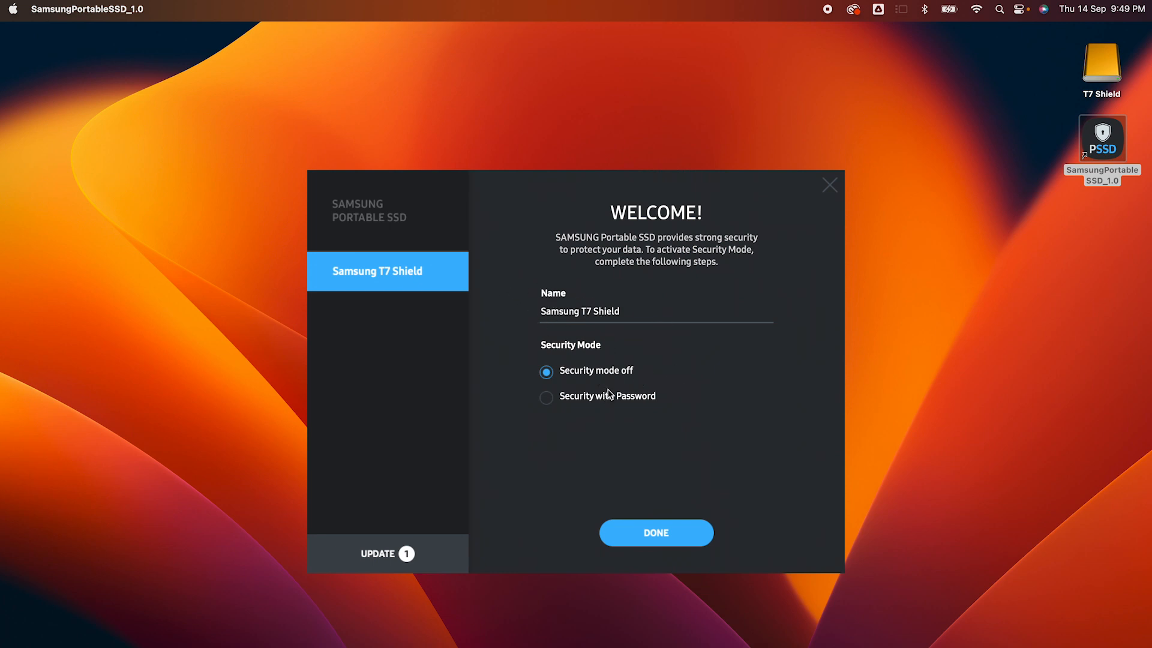
{"action": "left_click", "coordinate": [655, 533]}
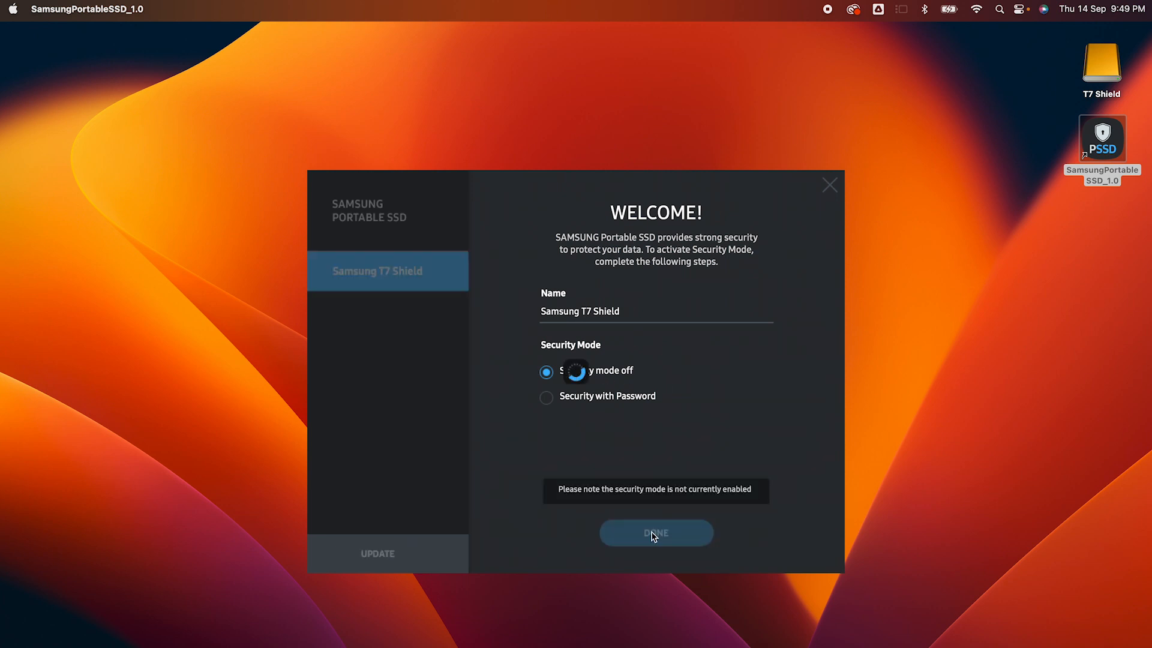
{"action": "left_click", "coordinate": [654, 533]}
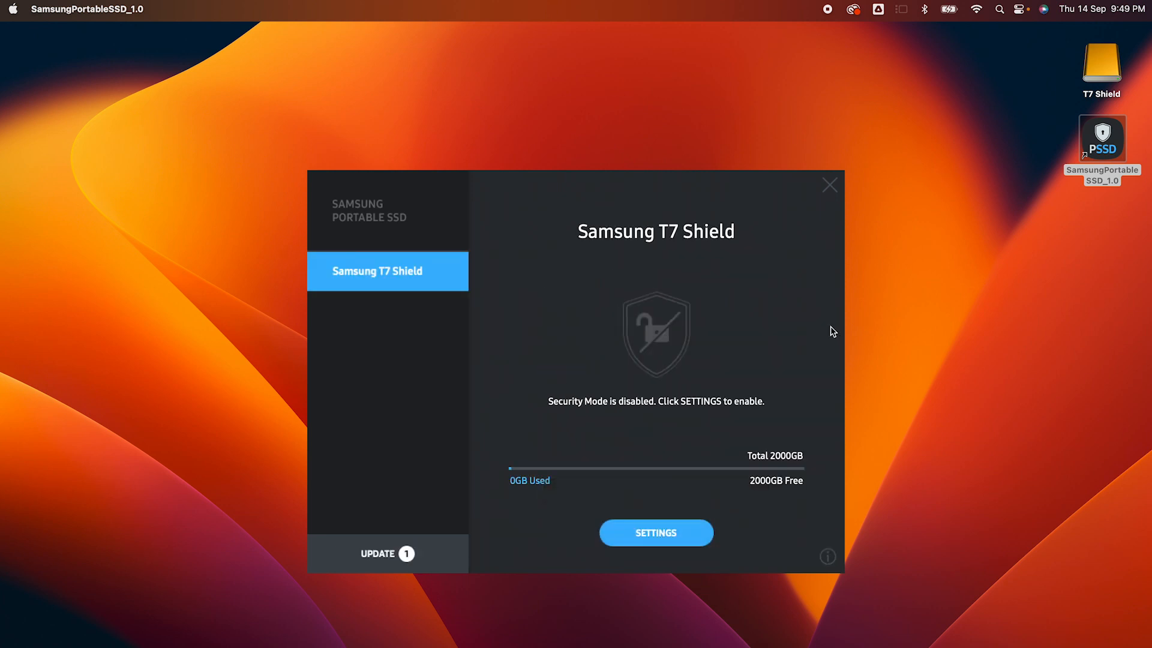
{"action": "mouse_move", "coordinate": [614, 275]}
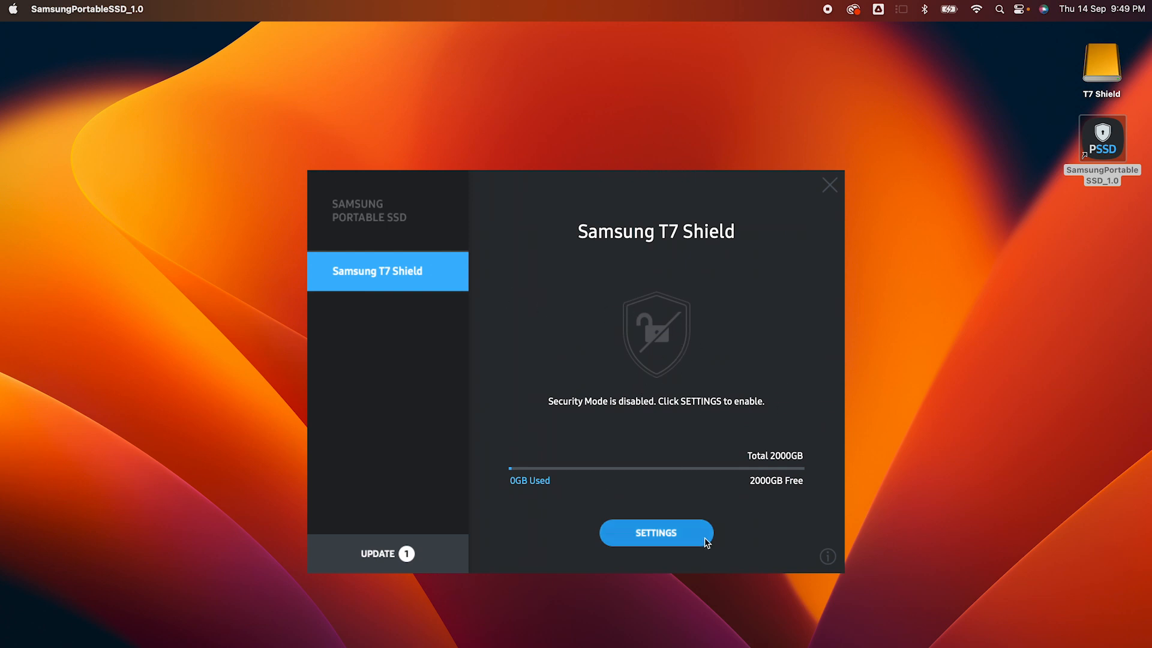
Switch Security Mode ON for the T7 Shield with a confirmed password, then close the app
{"action": "left_click", "coordinate": [654, 533]}
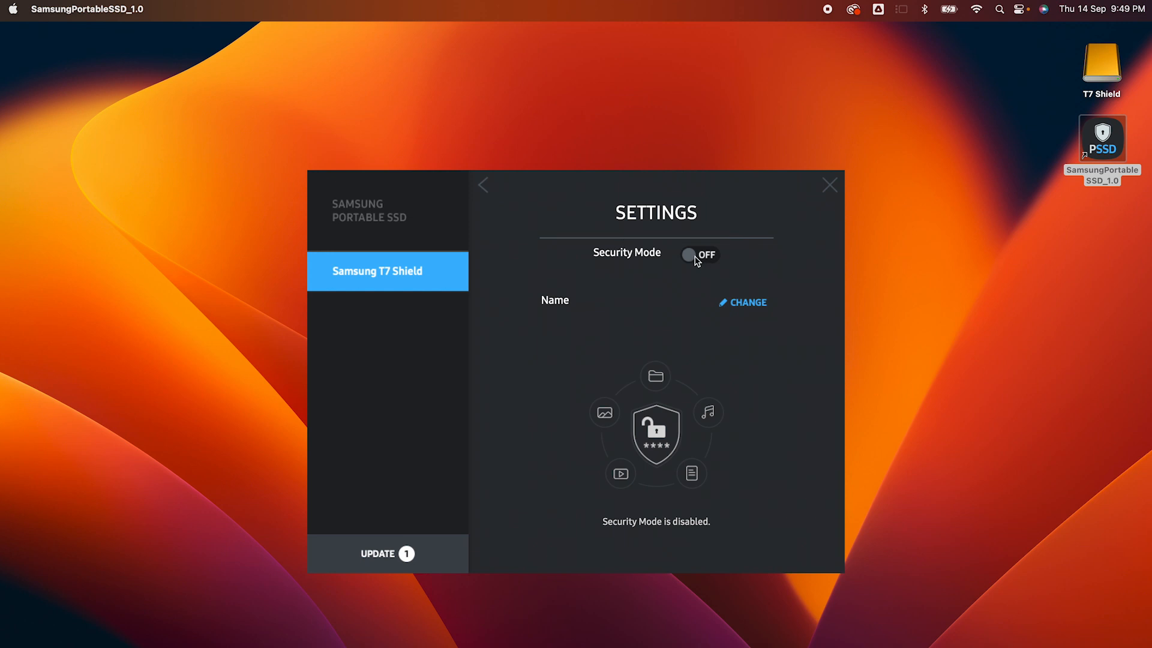
{"action": "left_click", "coordinate": [698, 256]}
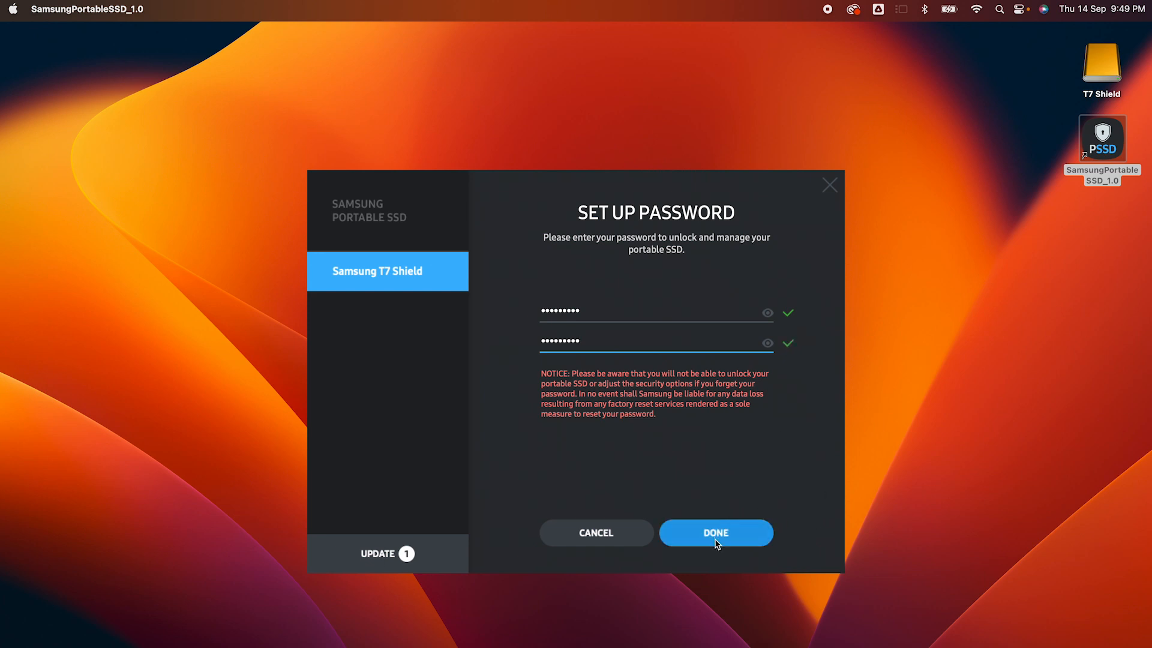
{"action": "left_click", "coordinate": [714, 533]}
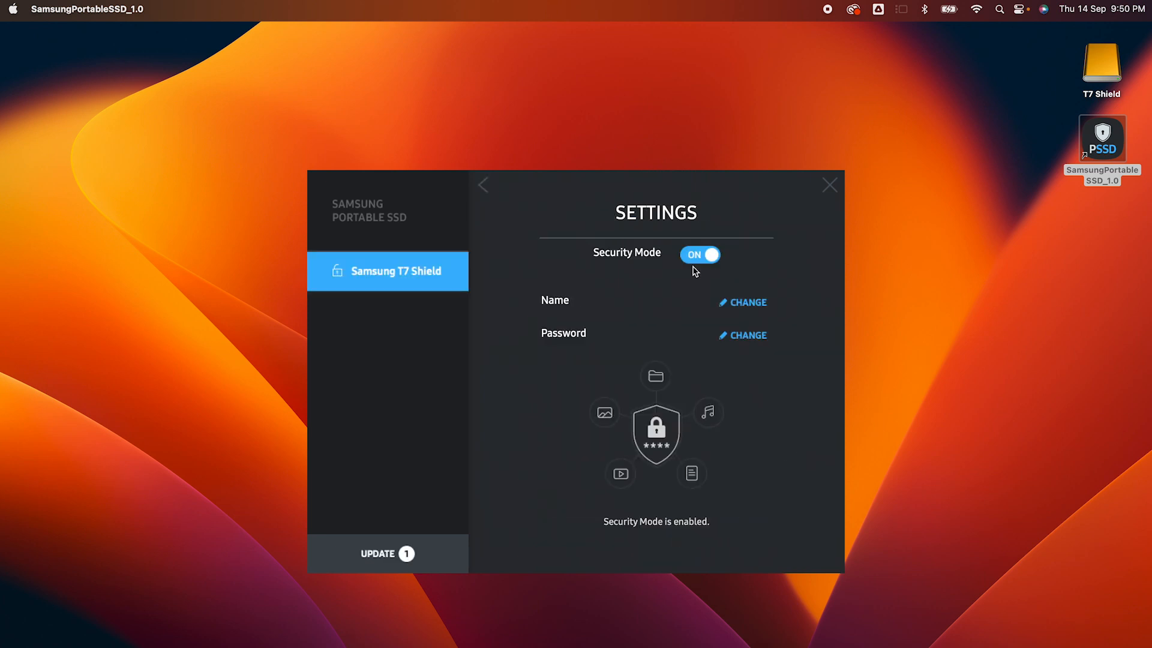
{"action": "mouse_move", "coordinate": [839, 203]}
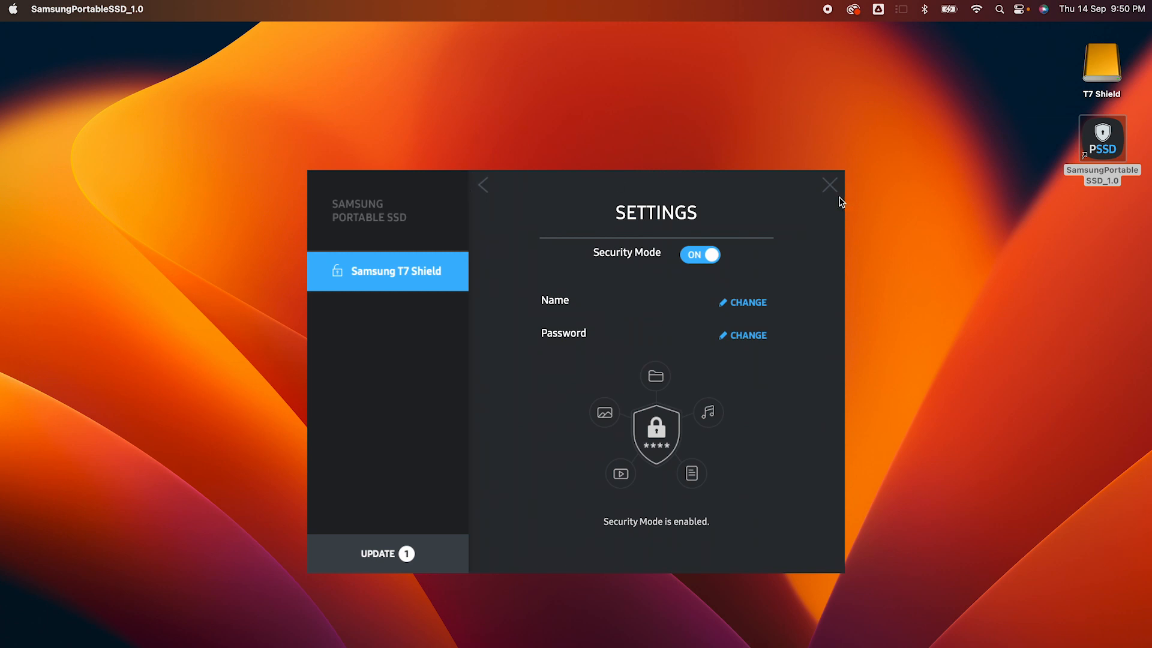
{"action": "left_click", "coordinate": [829, 184]}
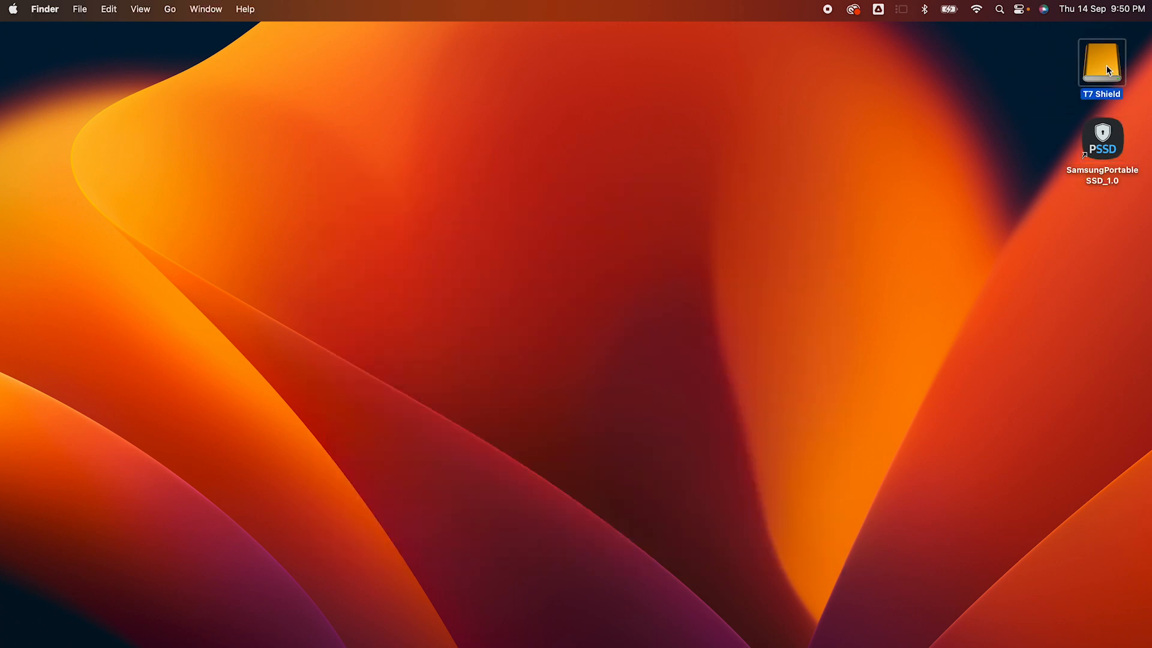
Open the T7 Shield desktop icon and Allow the accessory connection prompt
{"action": "double_click", "coordinate": [1101, 62]}
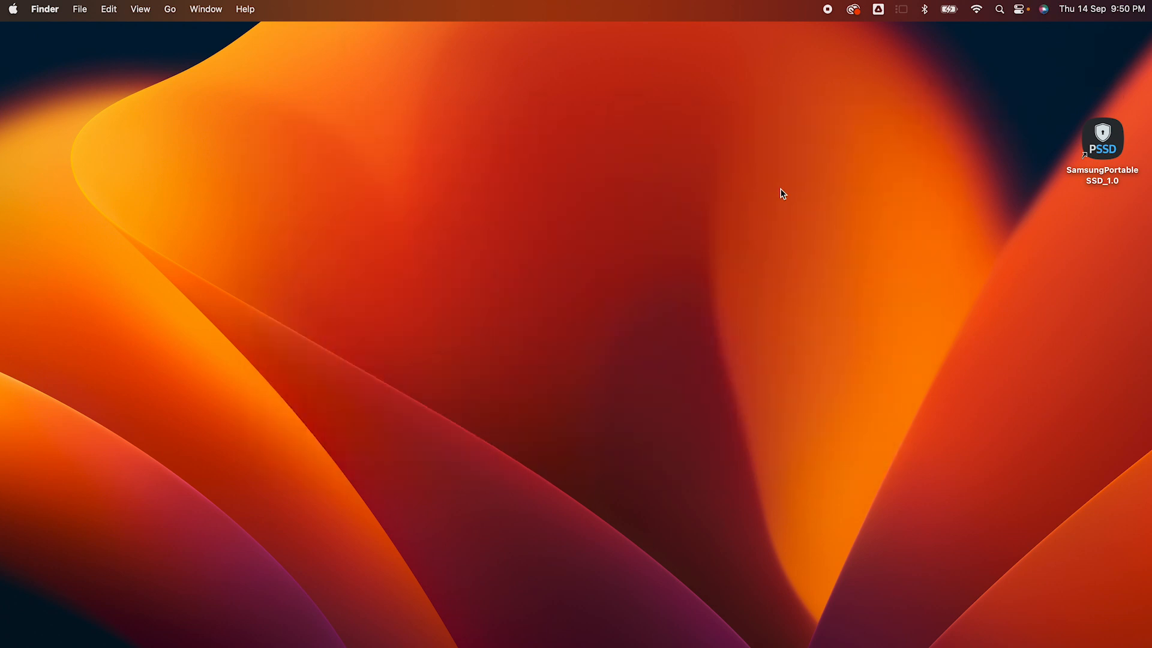
{"action": "mouse_move", "coordinate": [821, 170]}
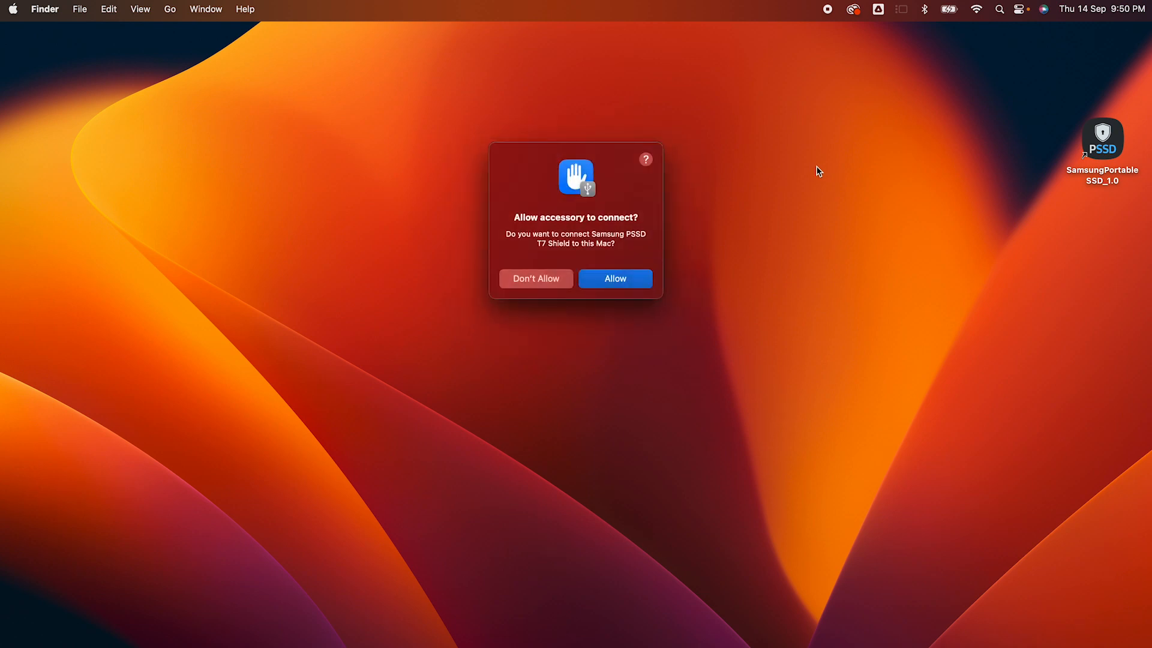
{"action": "left_click", "coordinate": [614, 278]}
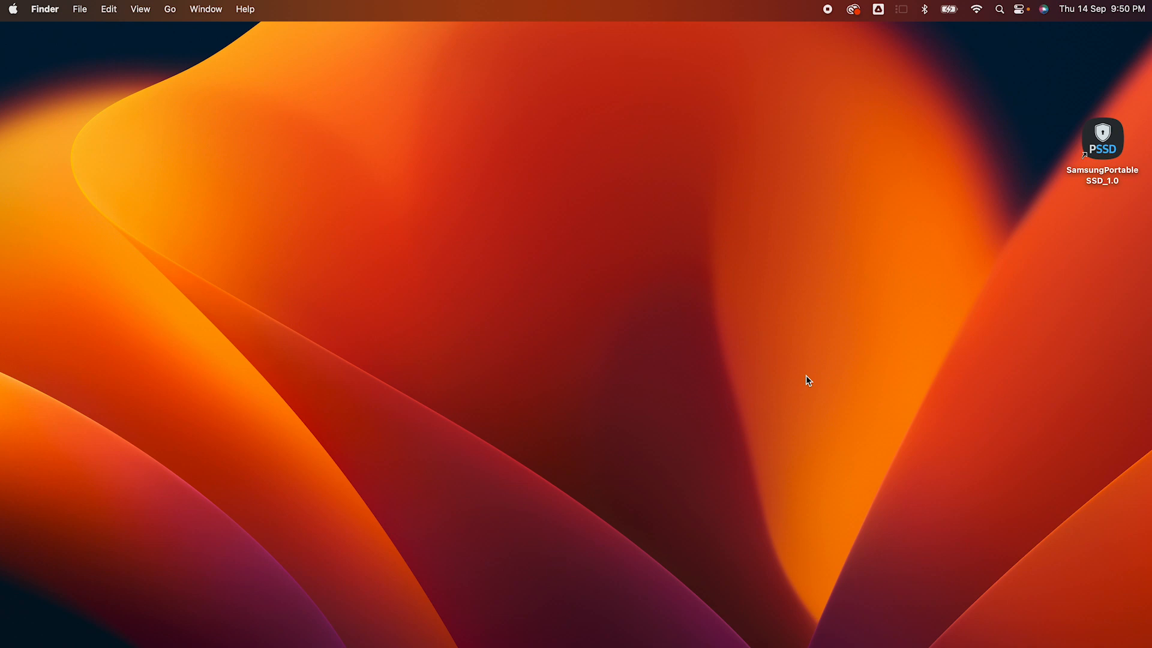
{"action": "double_click", "coordinate": [1100, 140]}
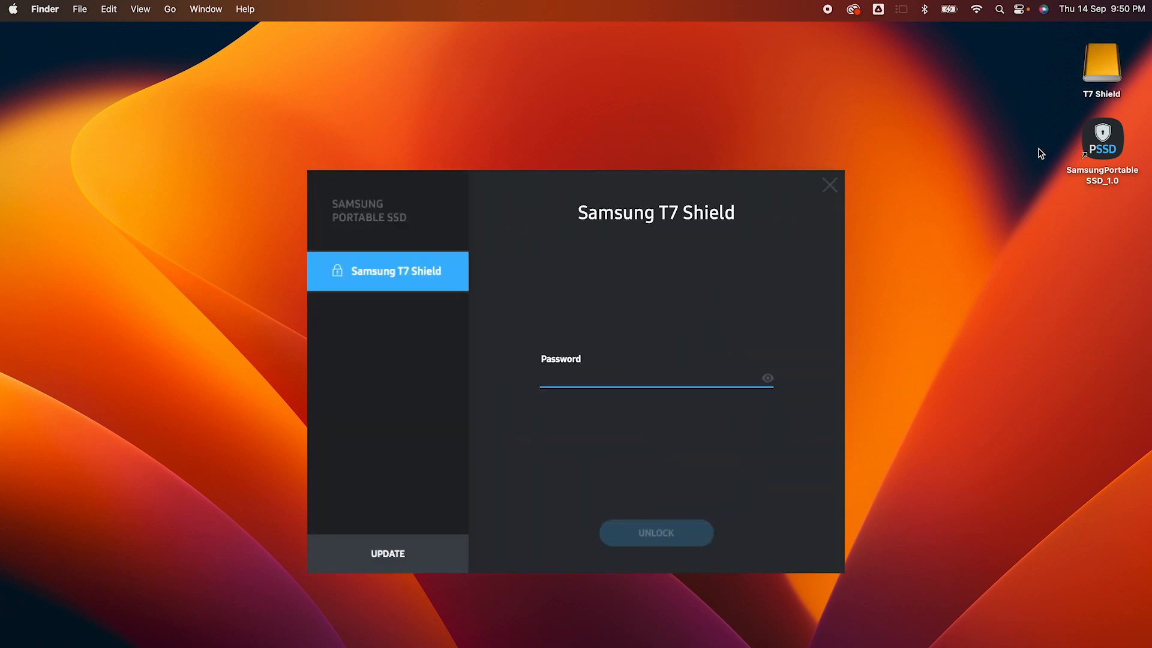
{"action": "left_click", "coordinate": [653, 376]}
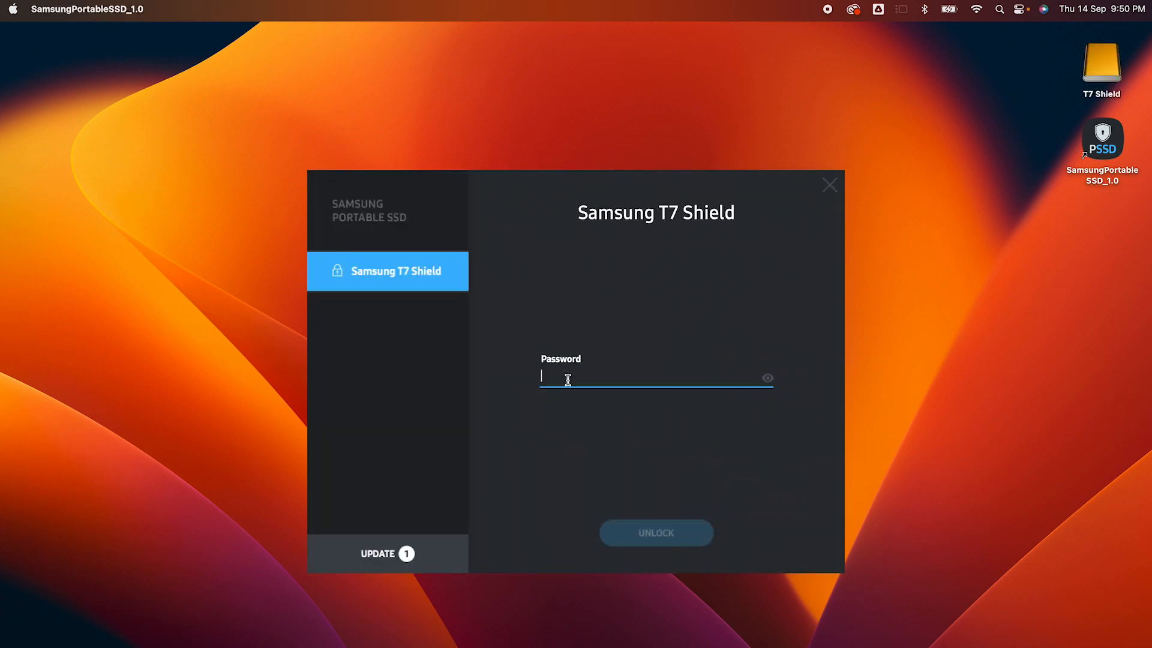
{"action": "type", "text": "password"}
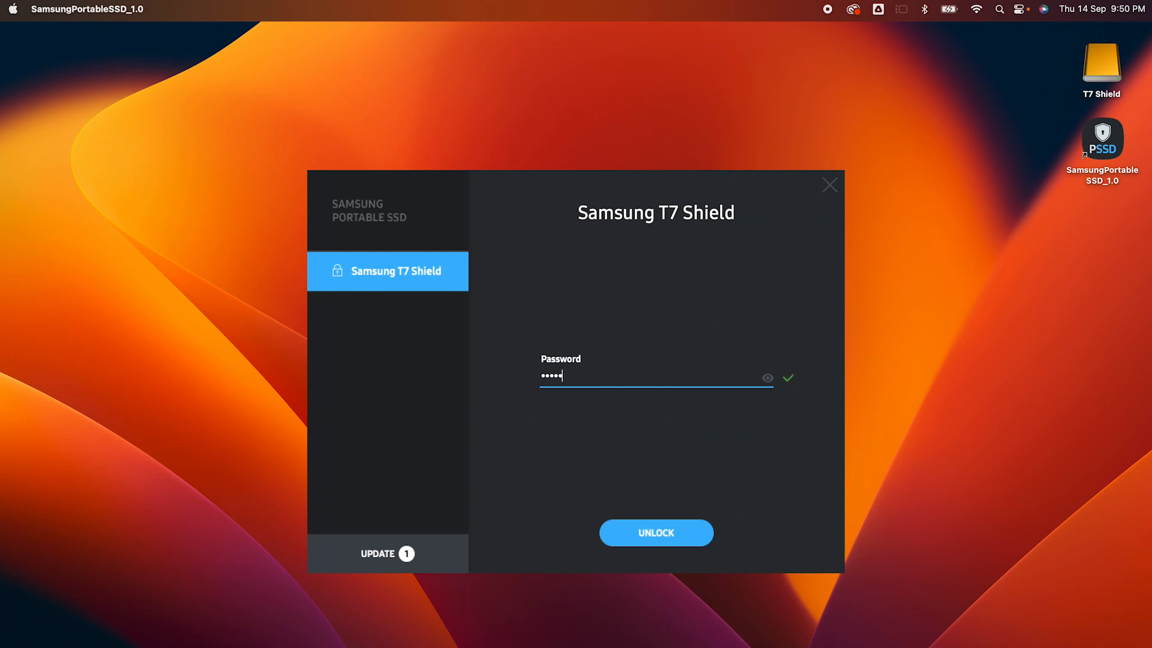
{"action": "left_click", "coordinate": [655, 532]}
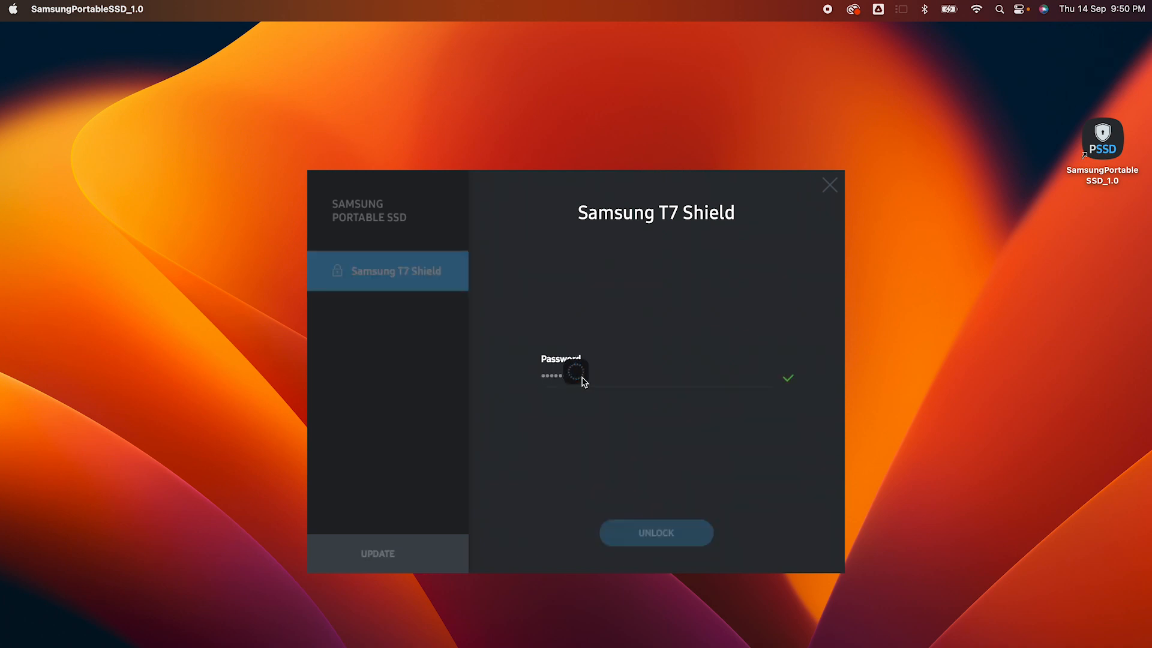
{"action": "left_click", "coordinate": [654, 532]}
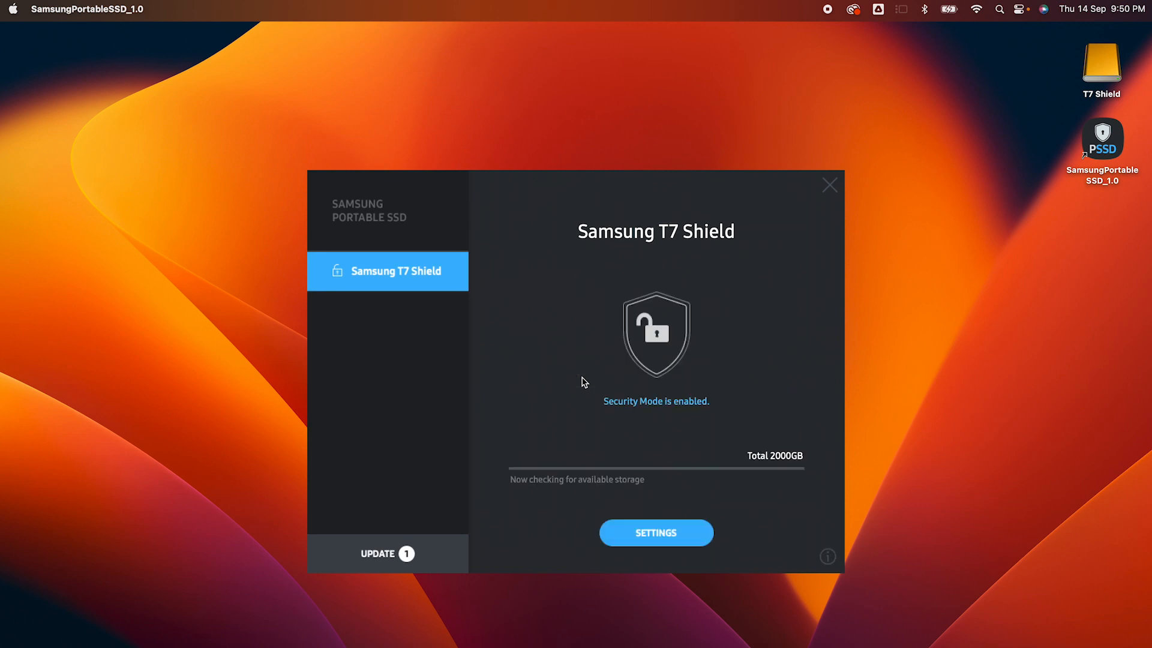
Open the T7 Shield desktop icon to list its three setup files with 2 TB free
{"action": "double_click", "coordinate": [1101, 62]}
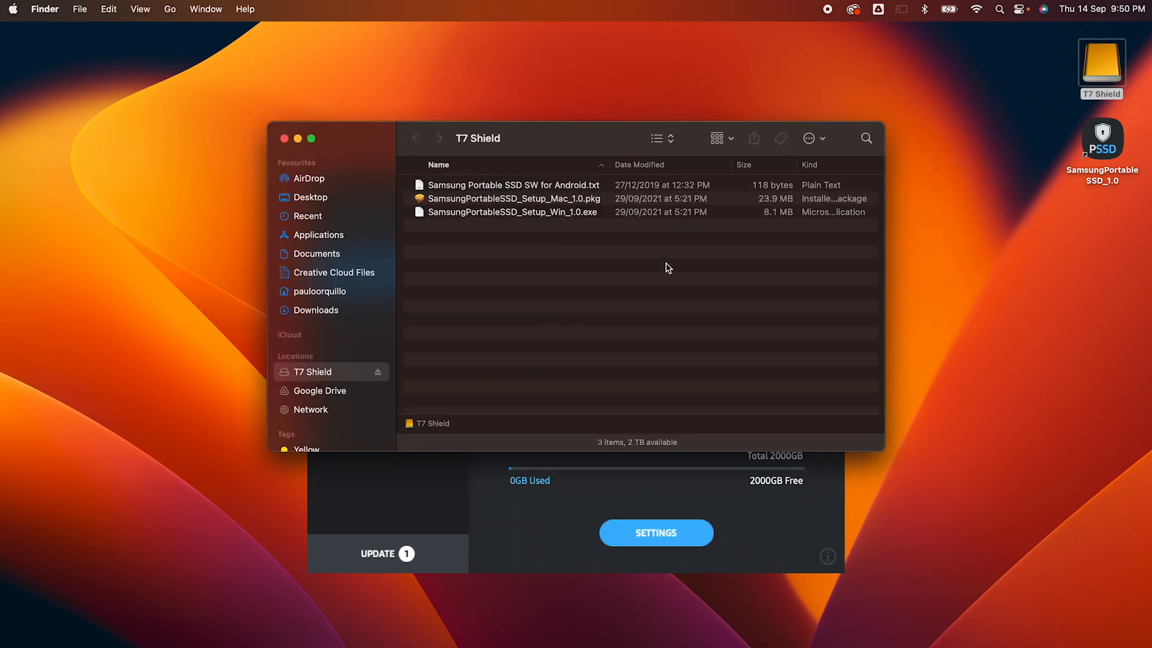
{"action": "mouse_move", "coordinate": [556, 282]}
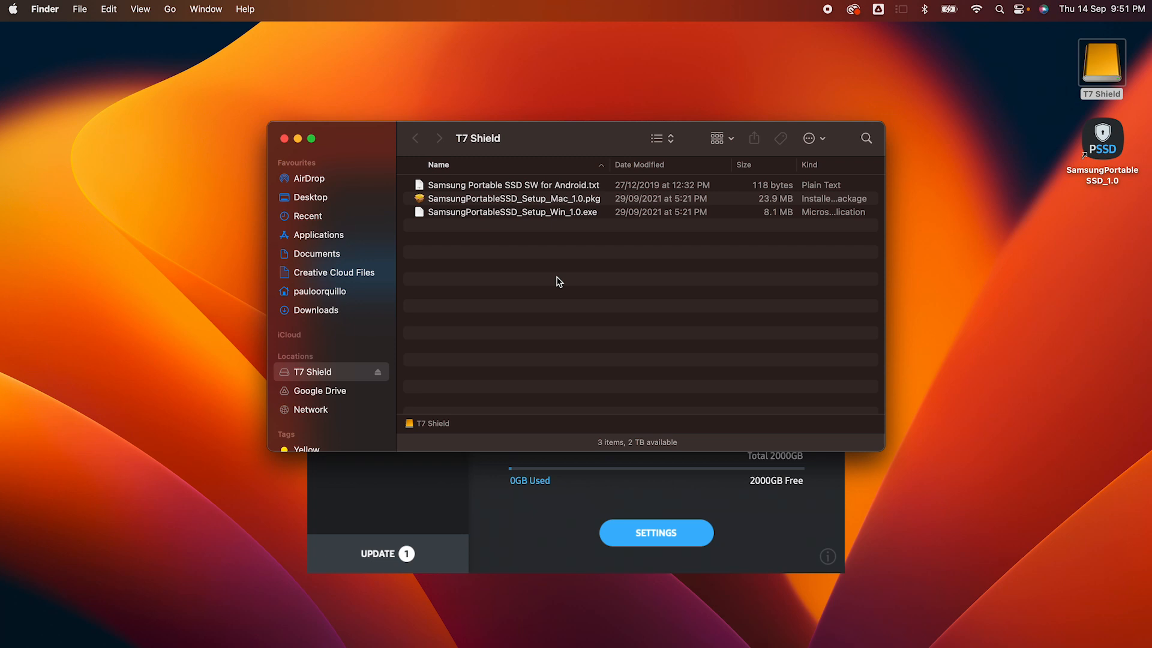
{"action": "mouse_move", "coordinate": [843, 89]}
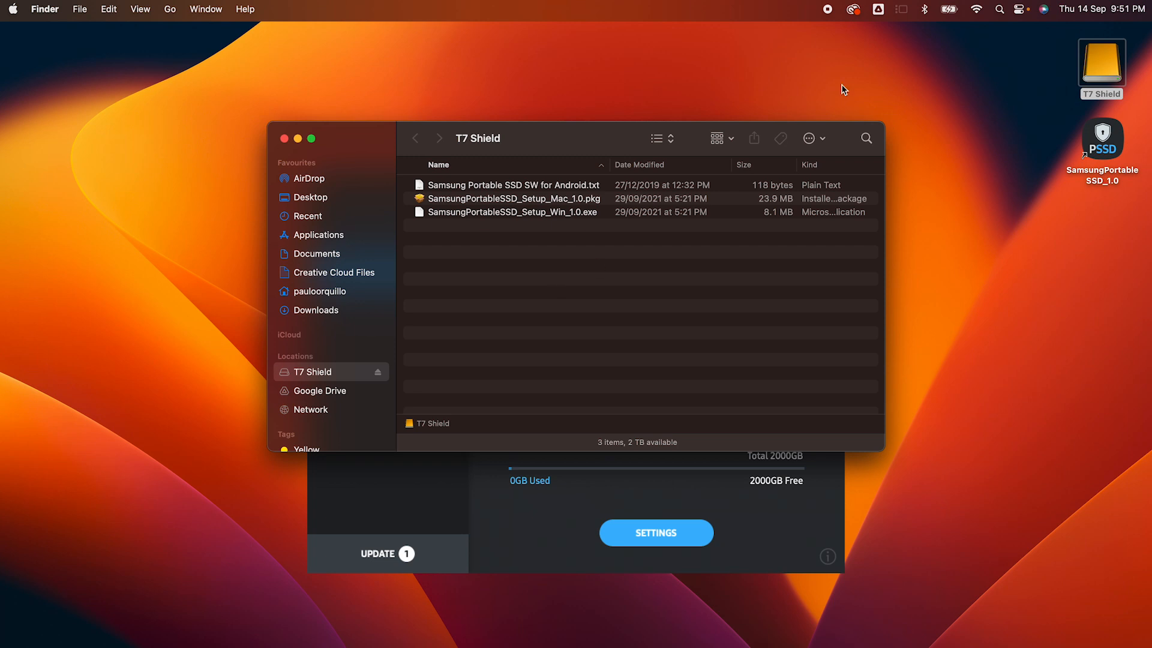